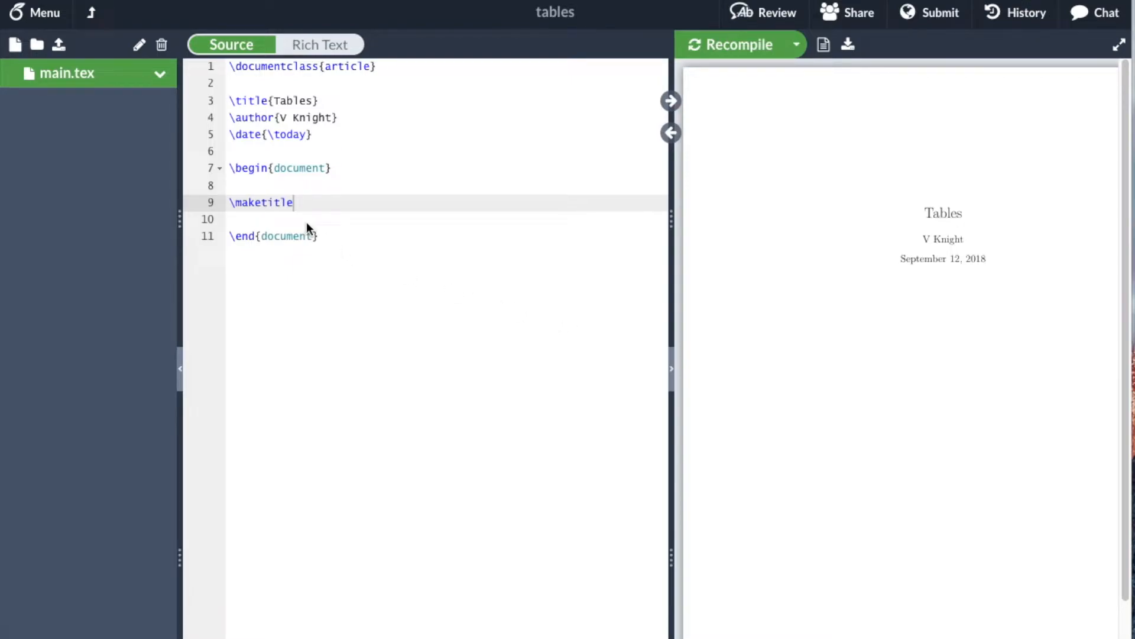
mouse_move(316, 226)
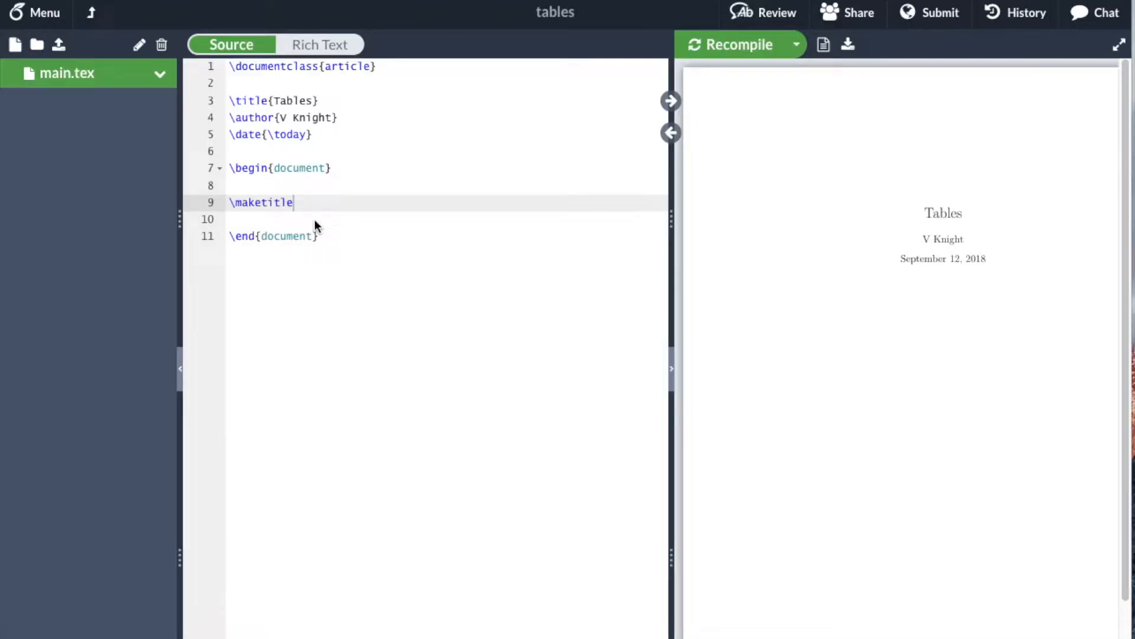
Step: Scroll up to the \maketitle line to make room before \end{document}
scroll(up, 3)
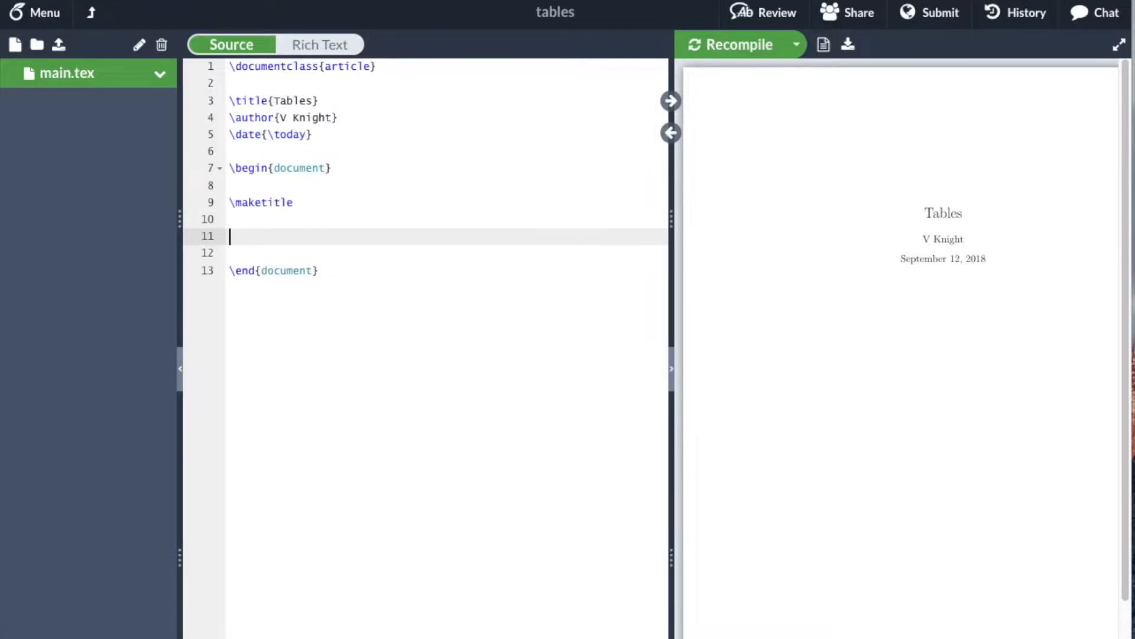
Step: Type 'A normal table:' and begin a tabular environment with autocomplete
text(A normal table:)
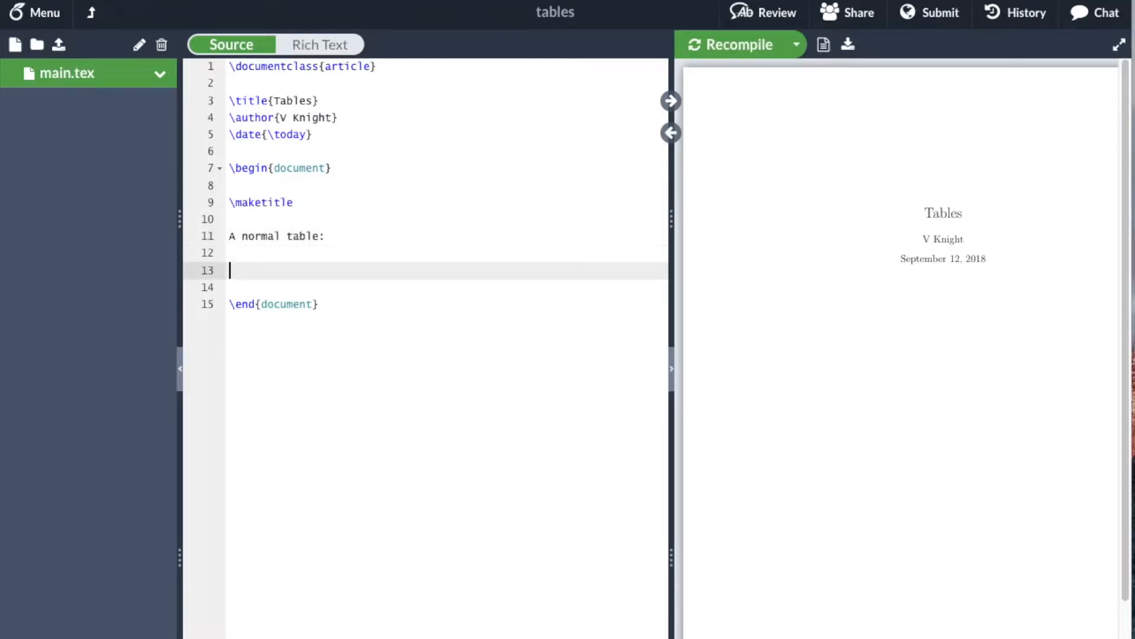
text(\be)
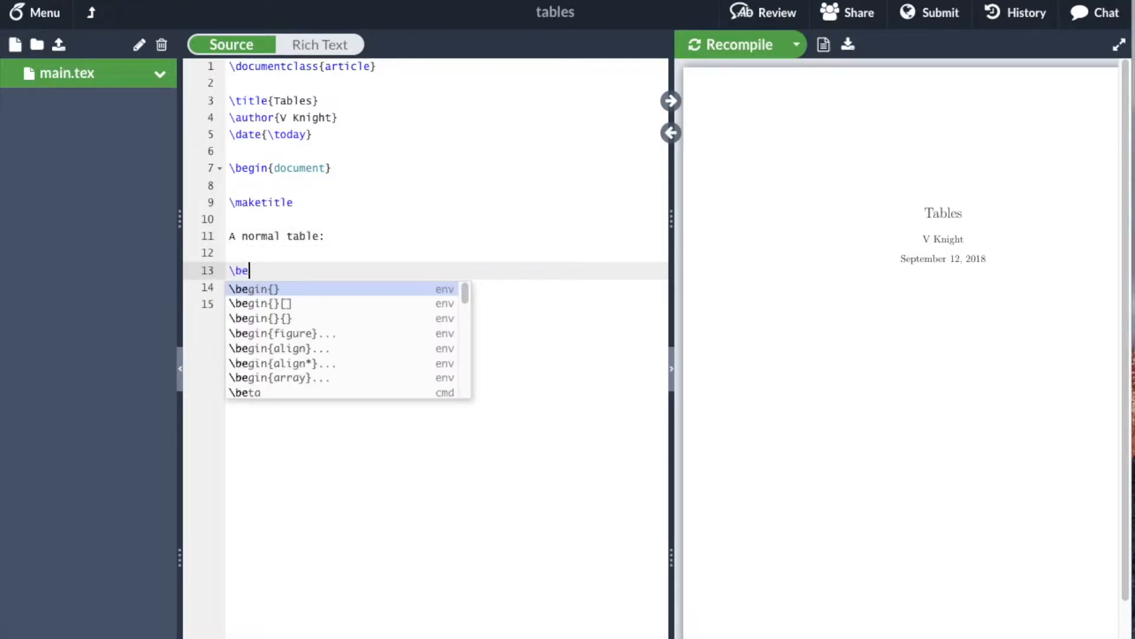
text(gin{)
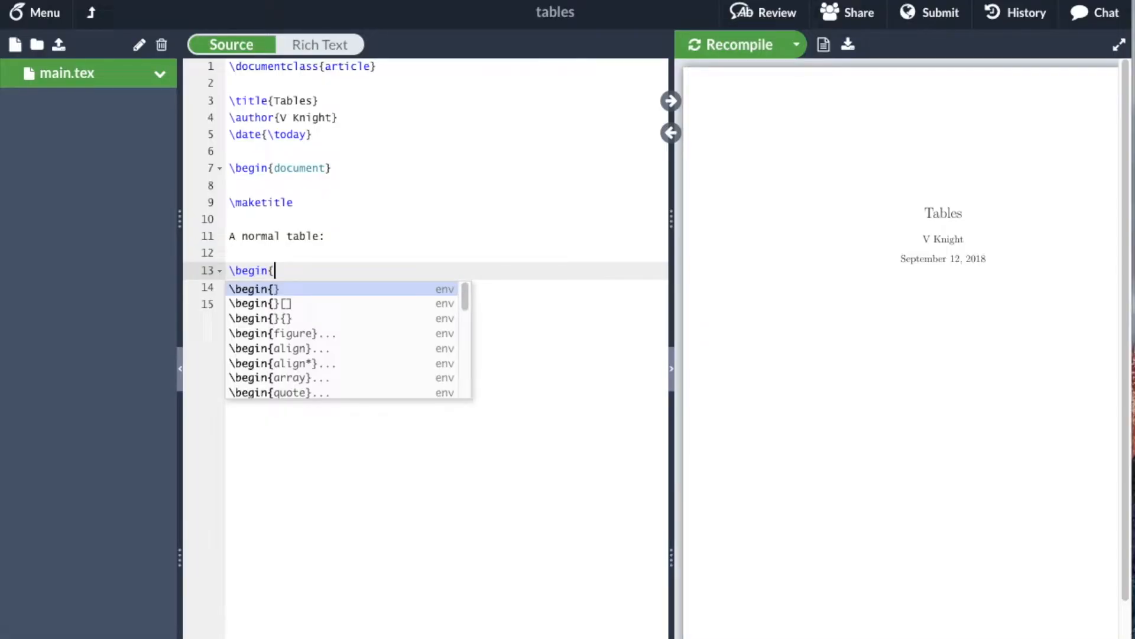
text(tabular)
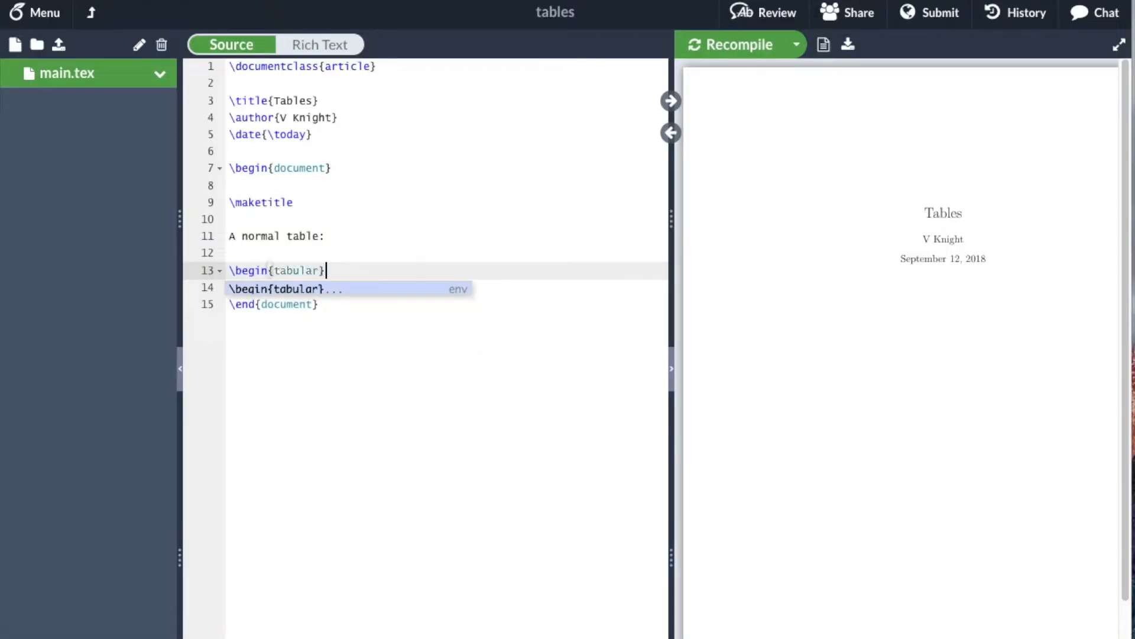
text({})
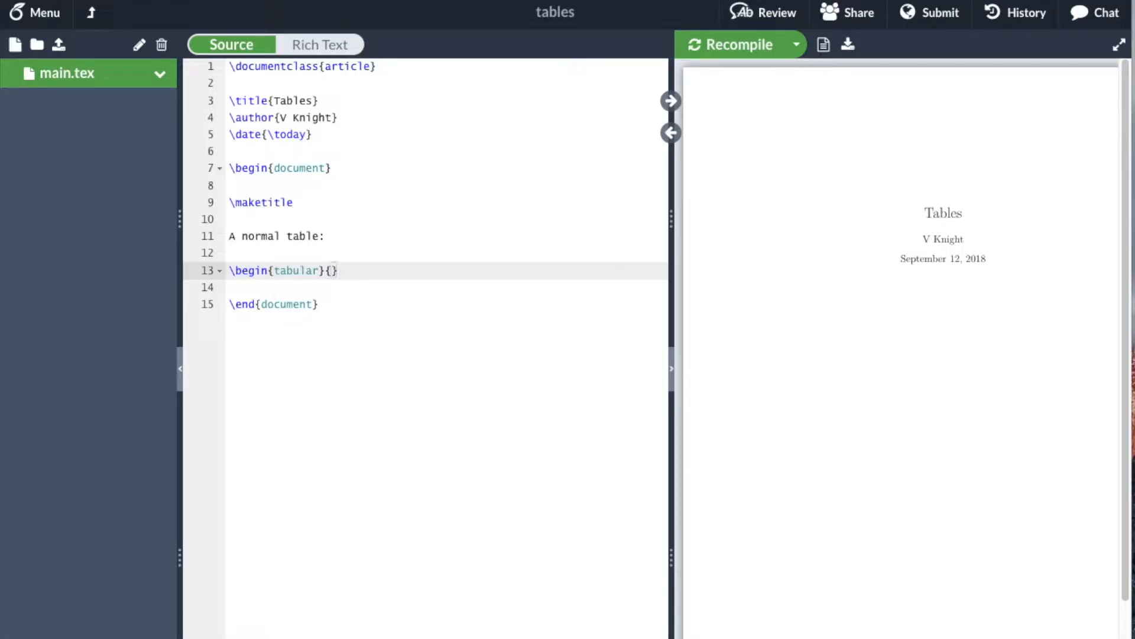
Step: Give the tabular the {|l|c|r|} column specification and start a new line
text(|||)
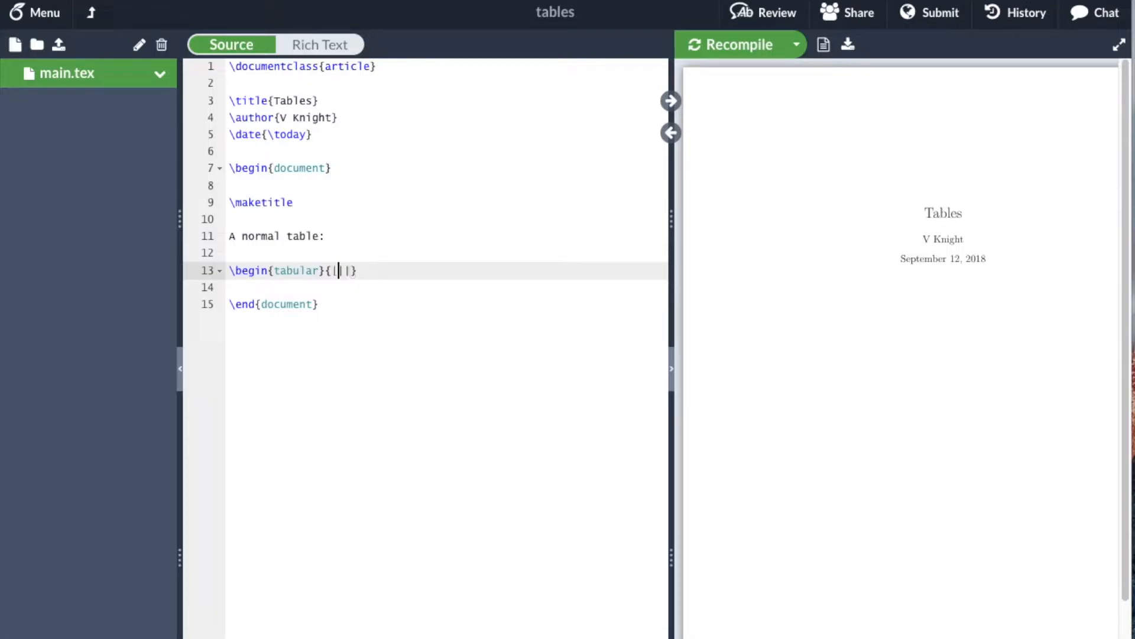
text(l)
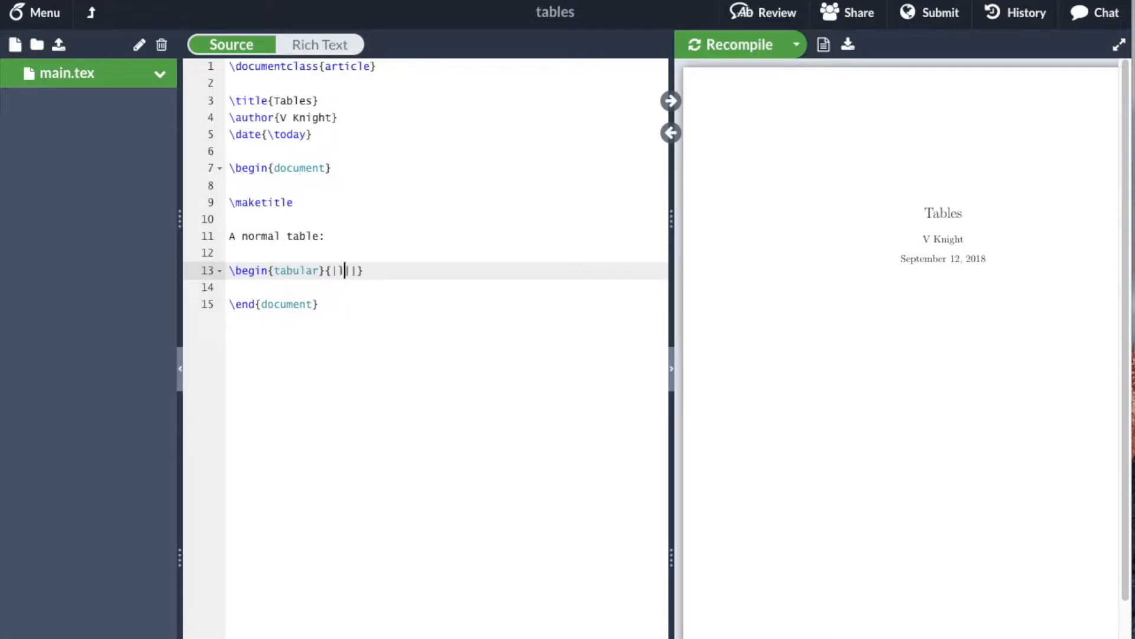
text(c)
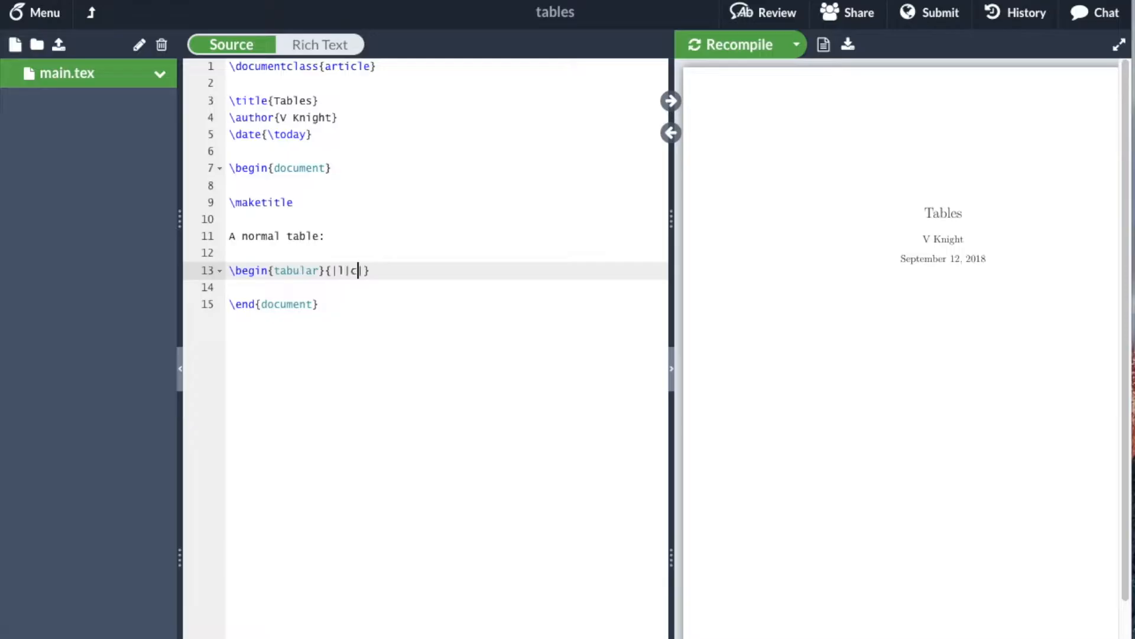
text(|)
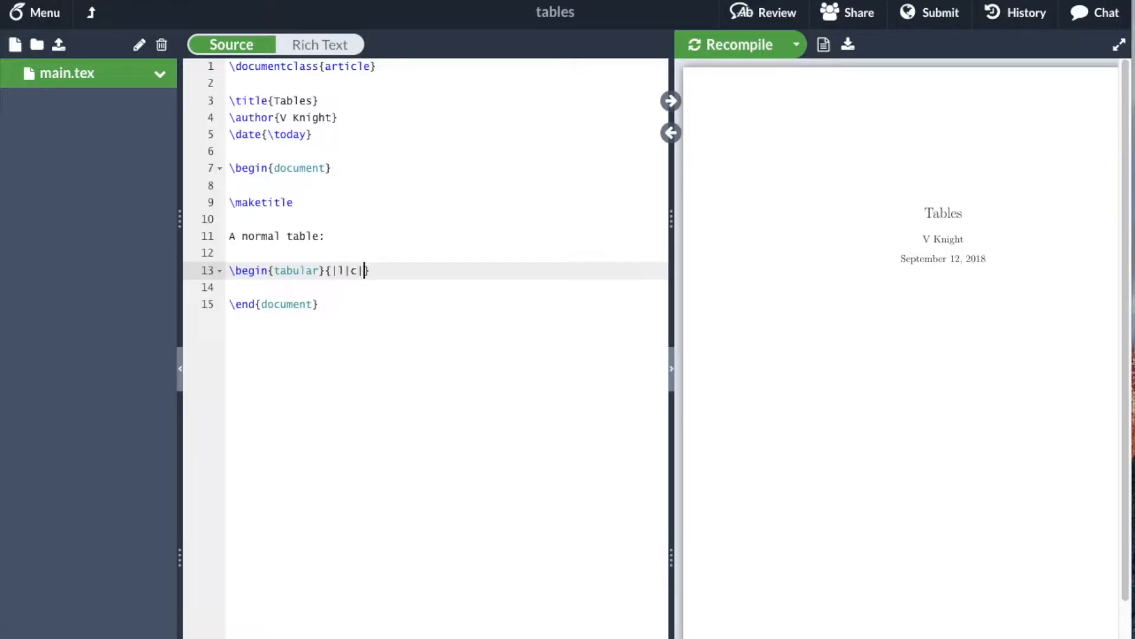
text(r|)
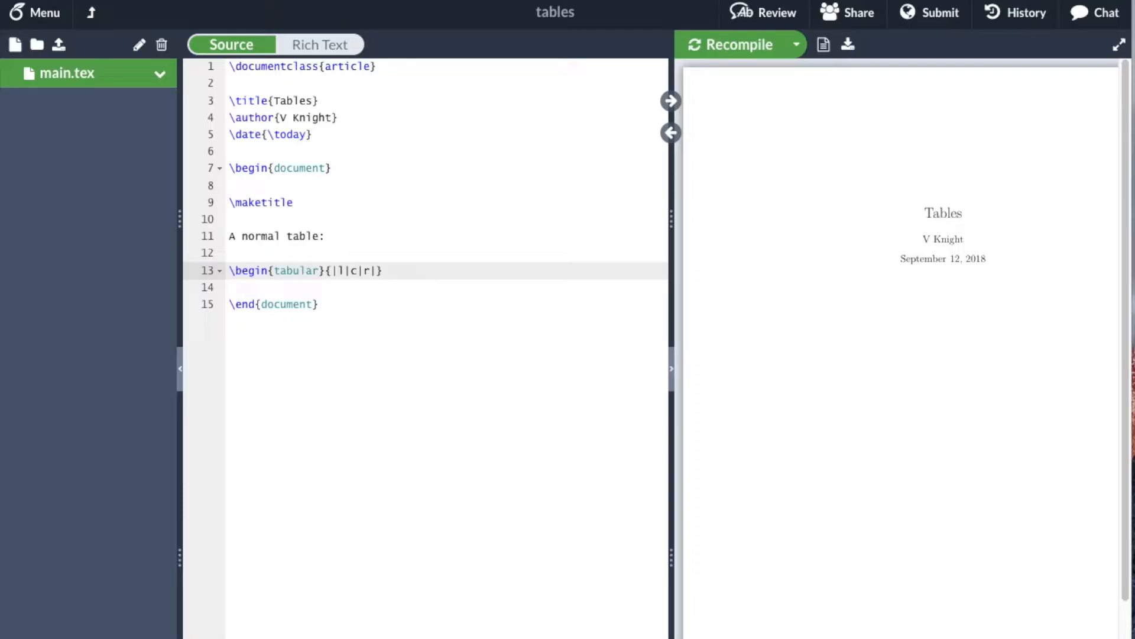
click(381, 270)
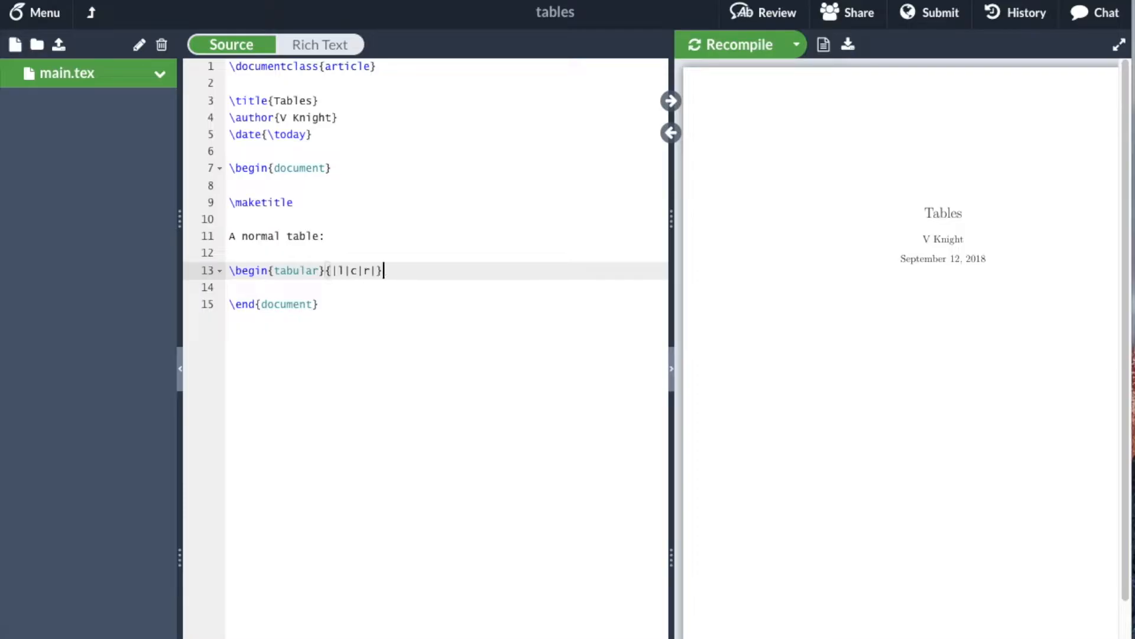
key(Return)
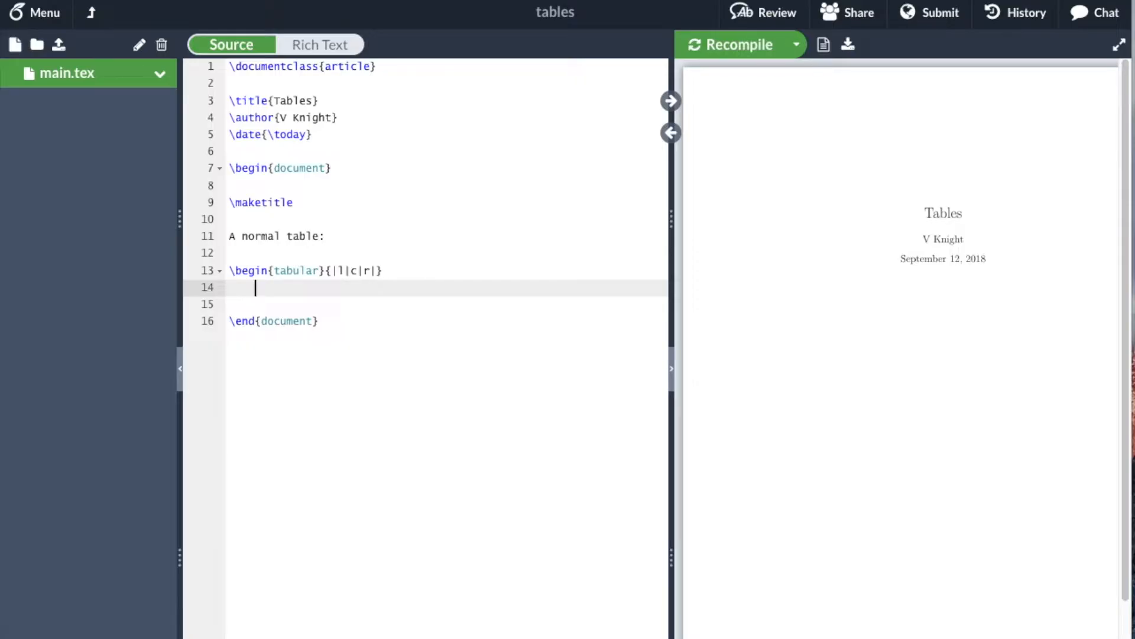
Step: Add an \hline top rule and the header row 'Name & Gender & Start Time\\'
text(\hline)
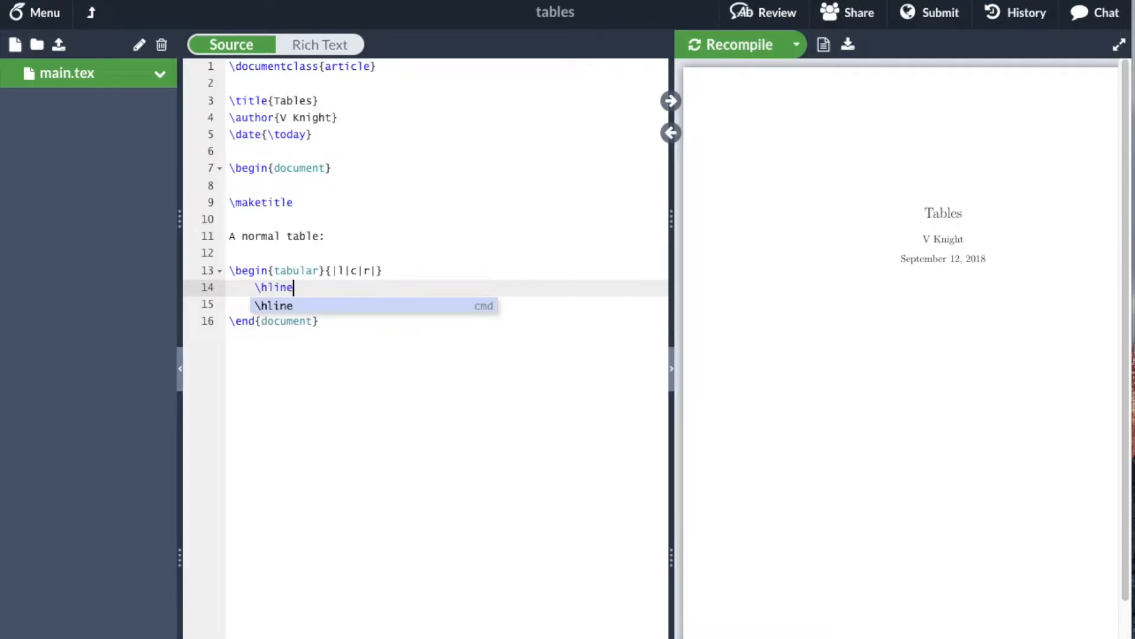
key(Return)
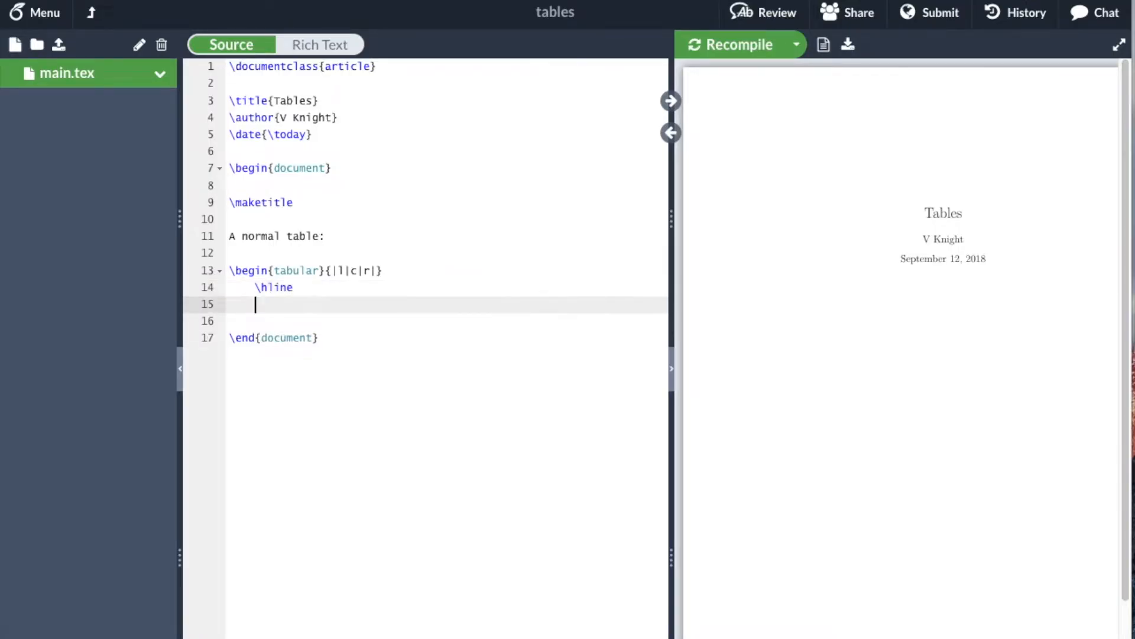
text(Name &)
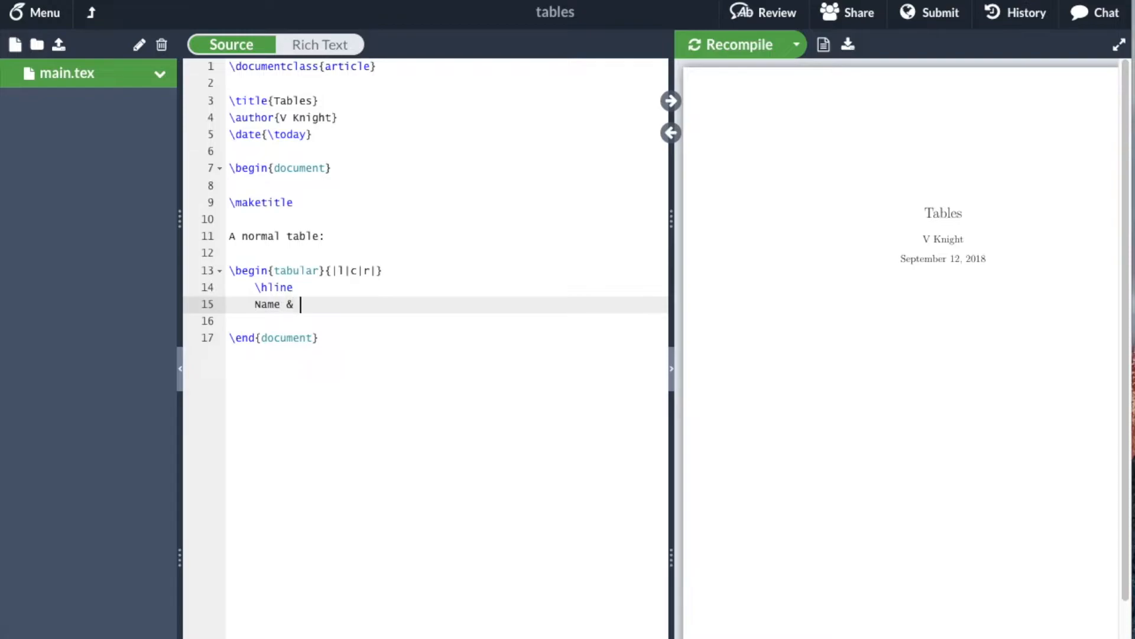
text(G)
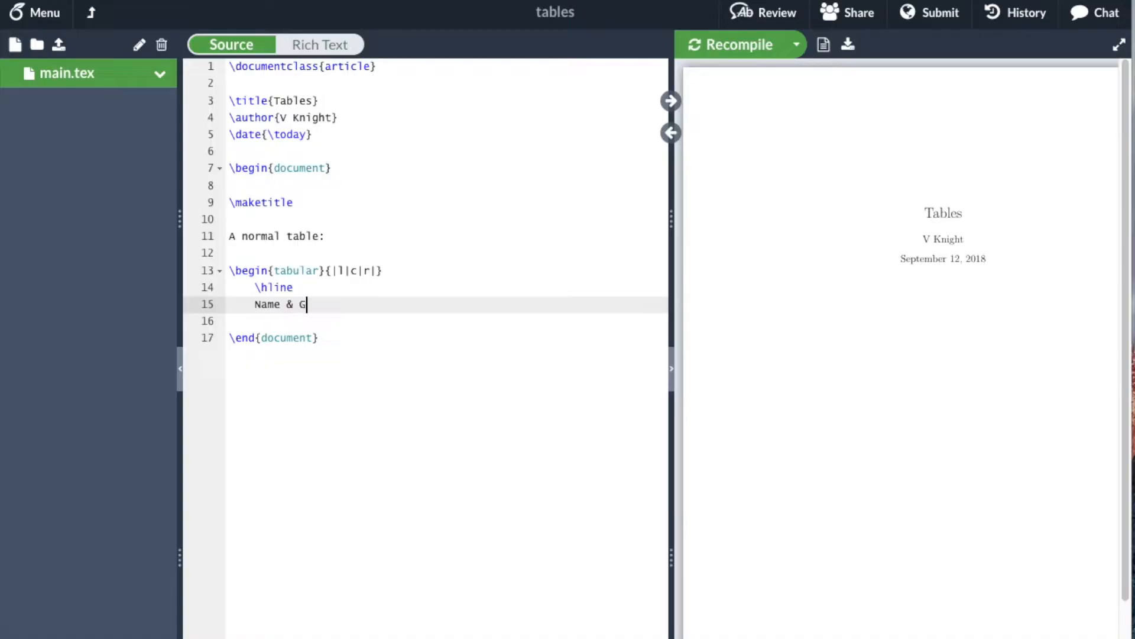
text(ender)
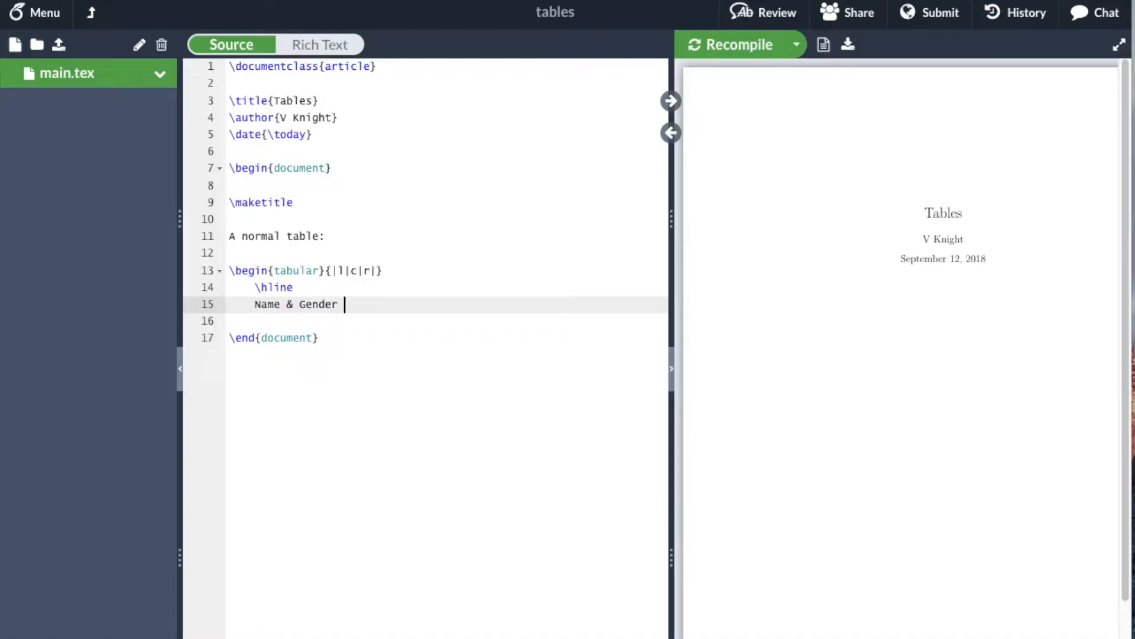
text(& Stat)
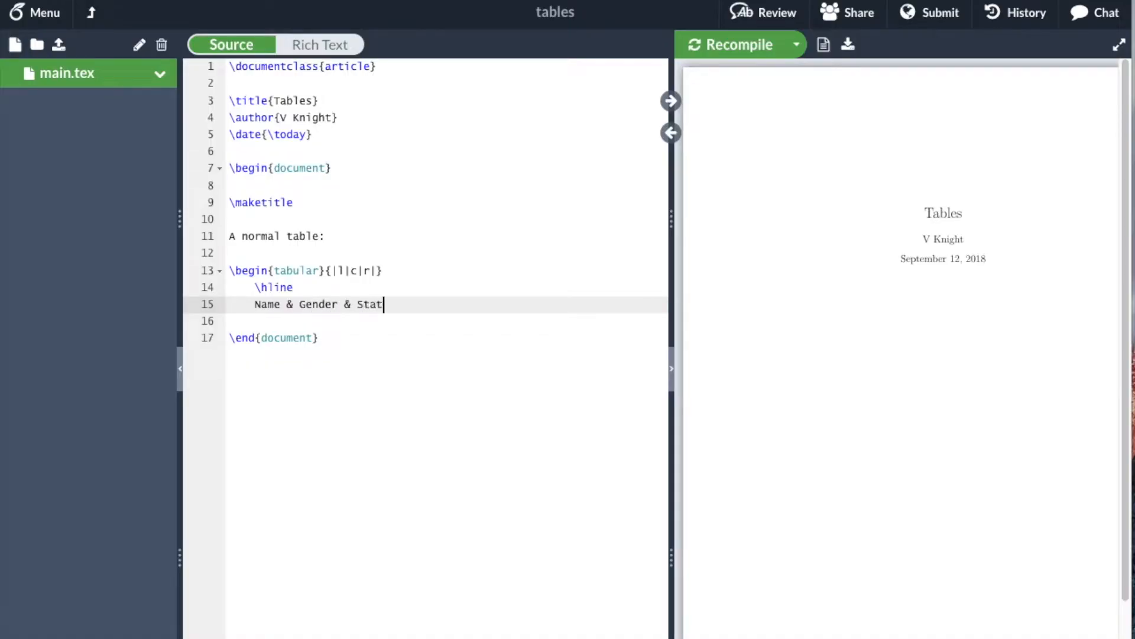
text(rt Time)
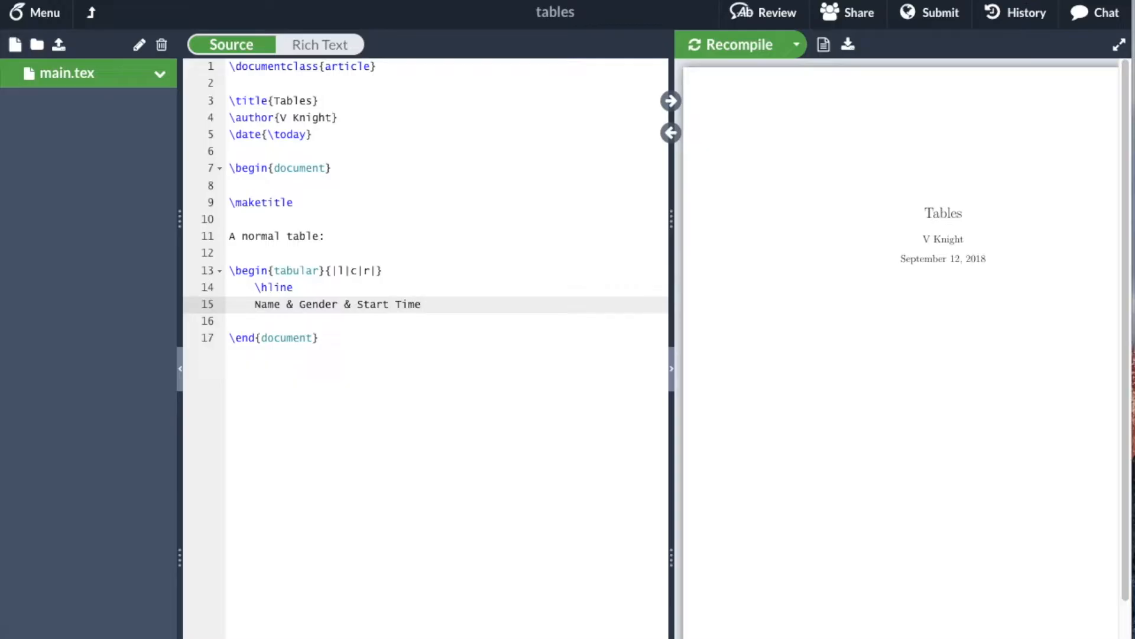
text(\\)
text(Angeli)
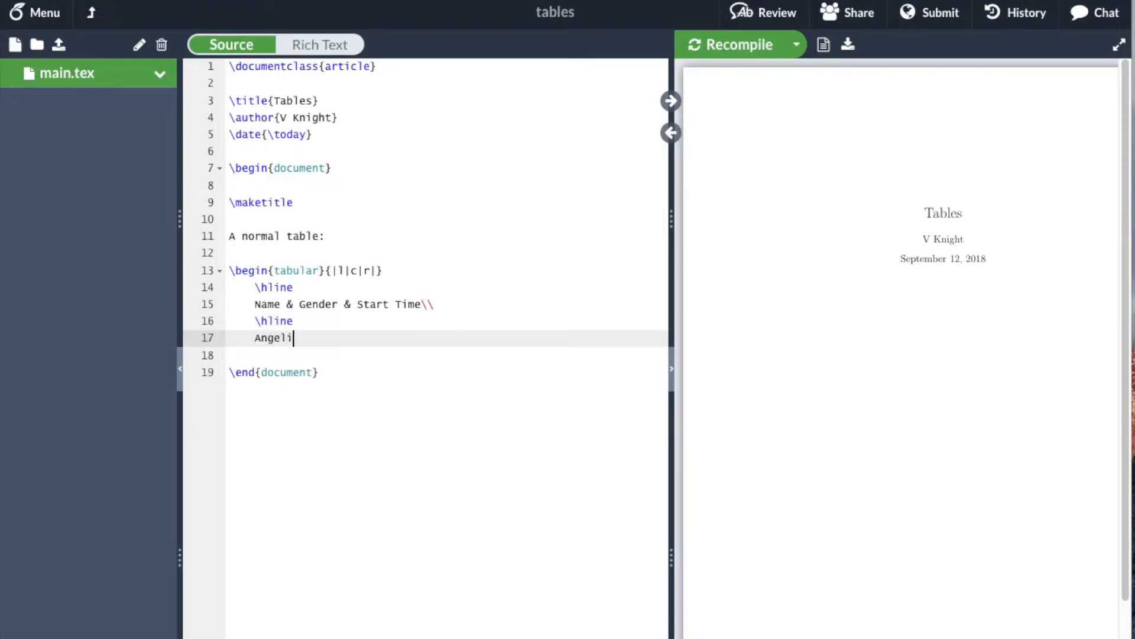
Step: Finish the Angelico row (Male, 1100) and add a ruled Leanne row (Female, 0830)
text(co &)
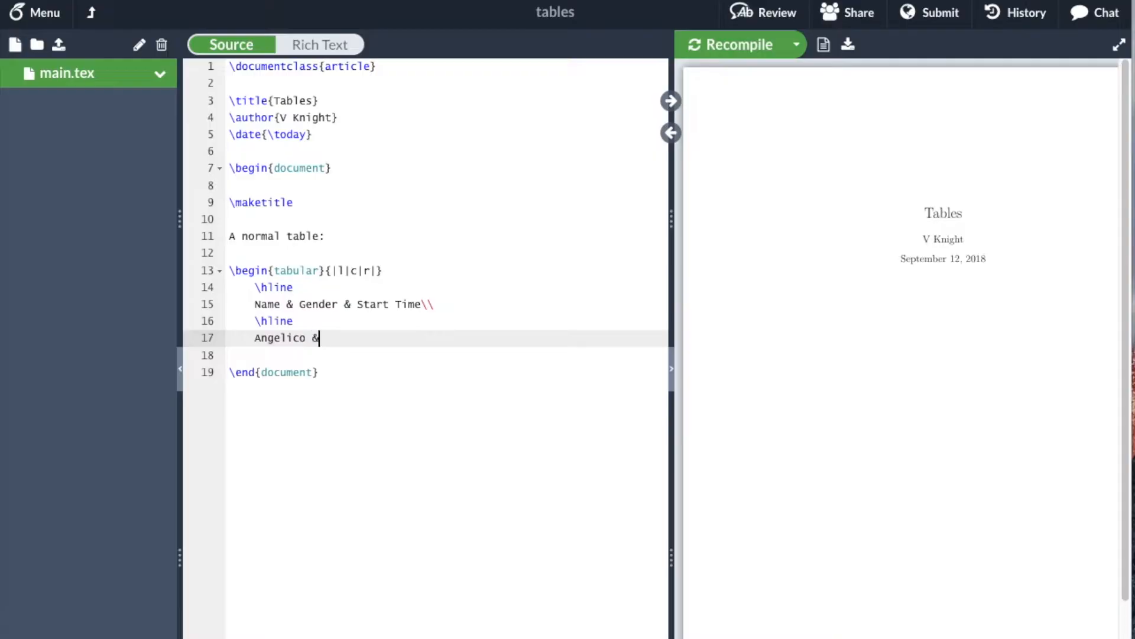
text(Male)
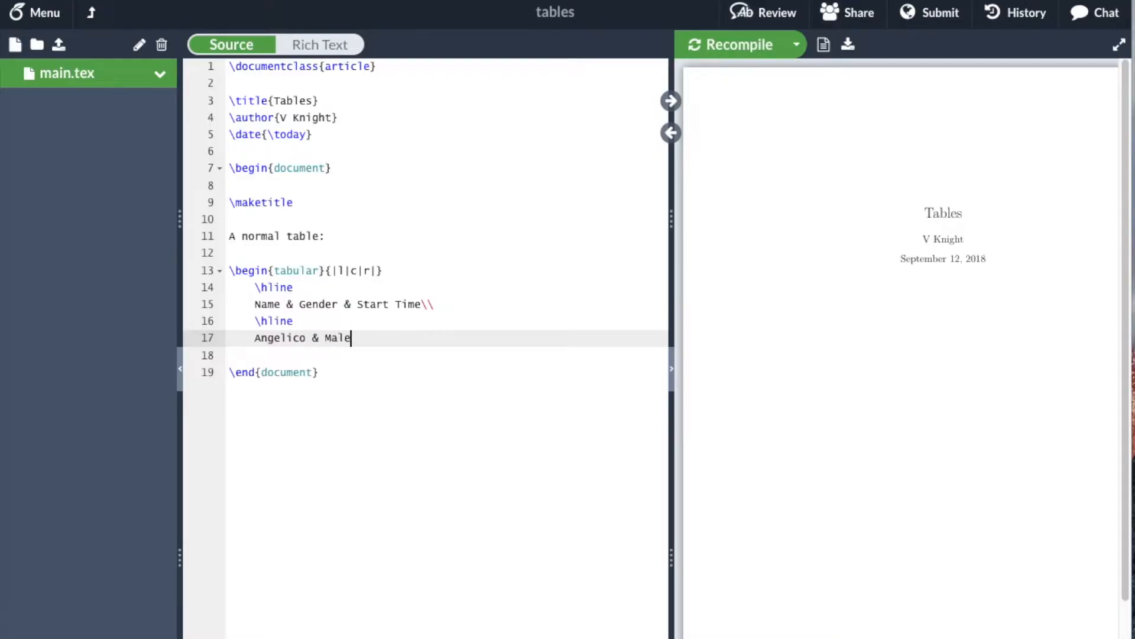
text(&)
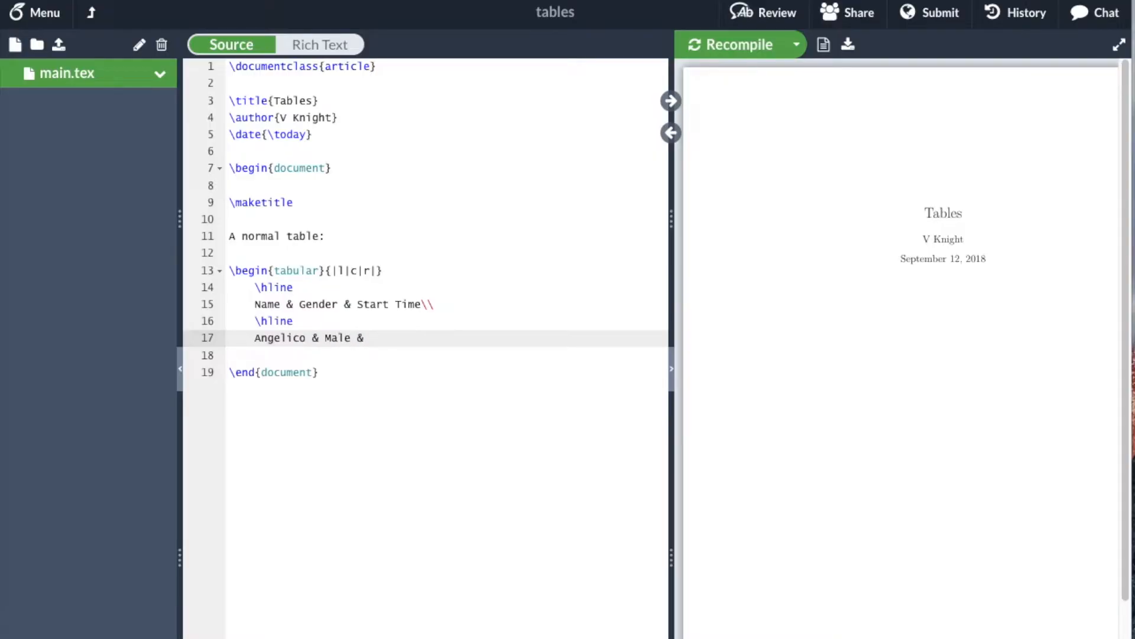
text(1100\\)
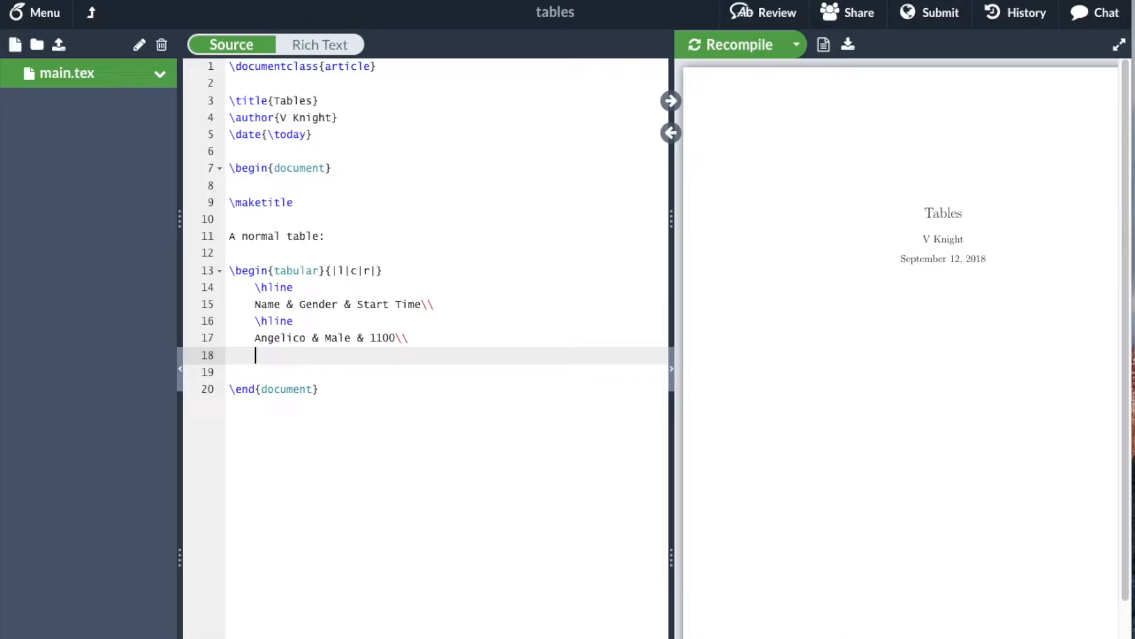
text(Leanne)
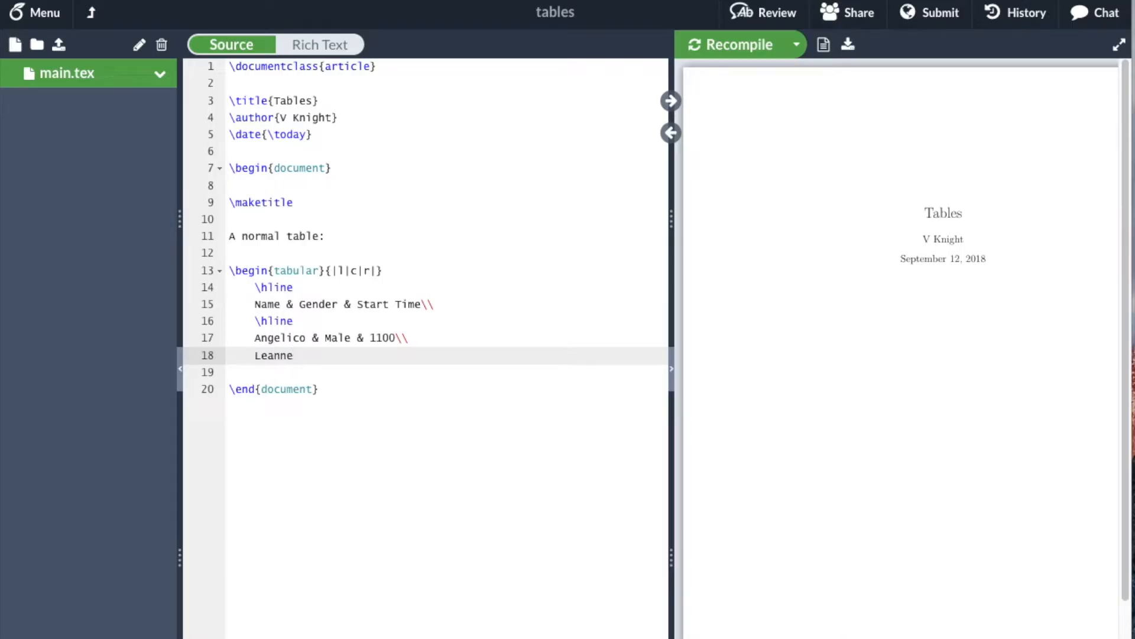
click(255, 355)
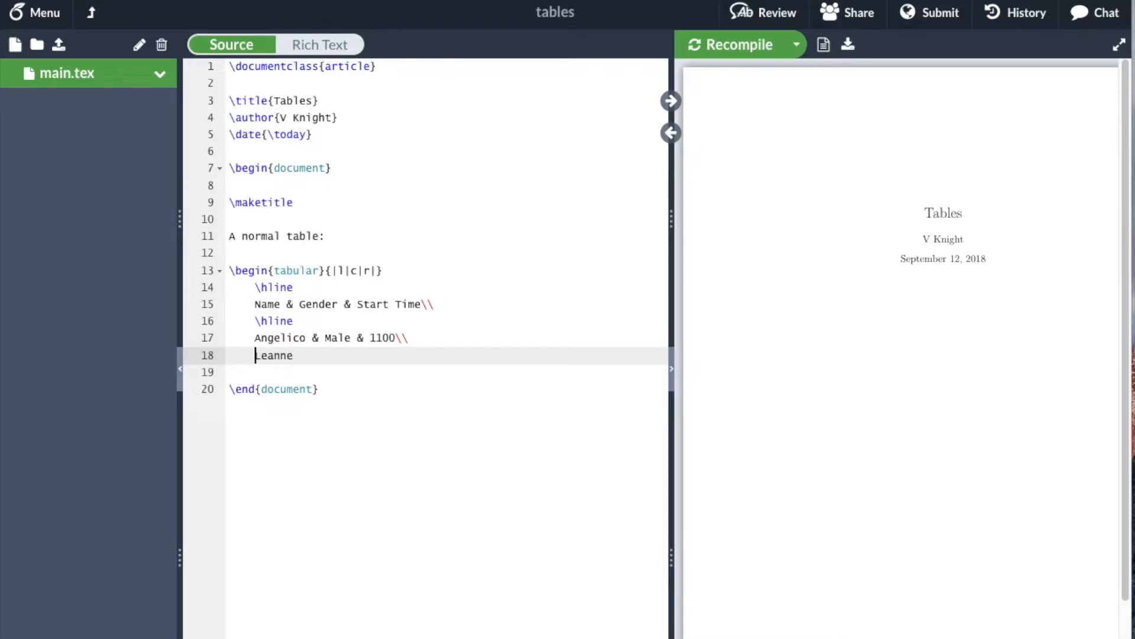
text(\hline)
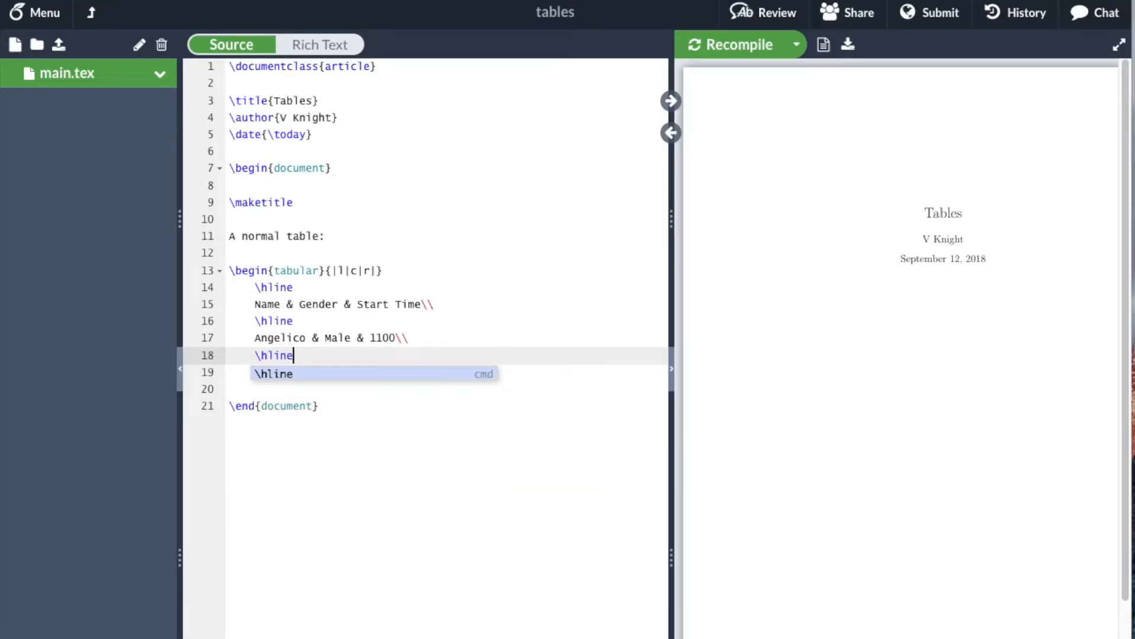
text(Leanne &)
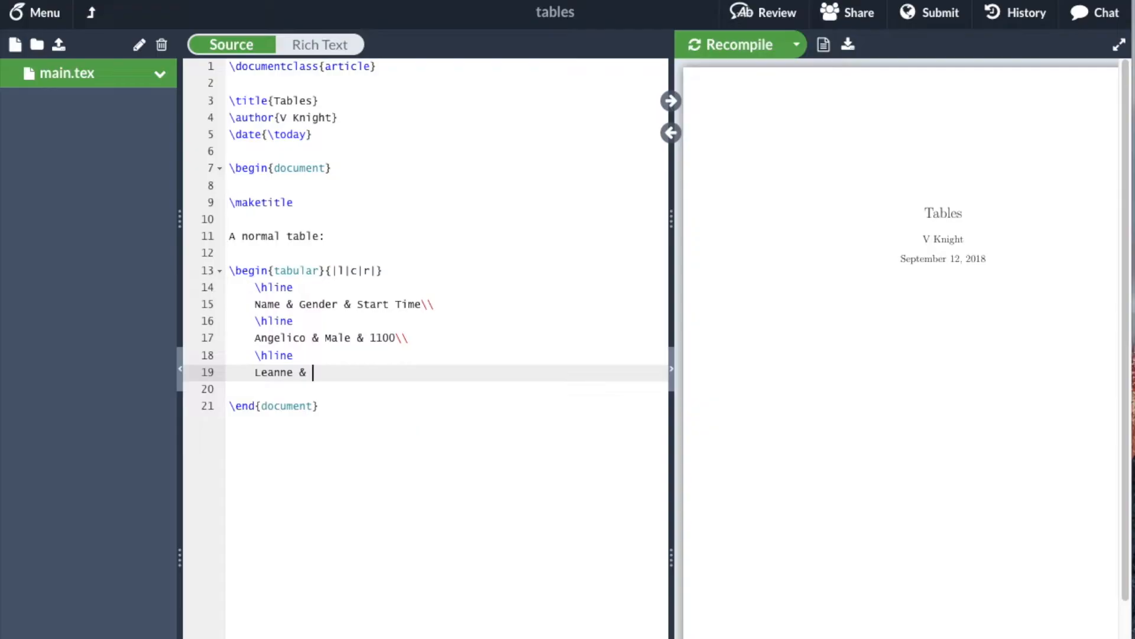
text(Female &)
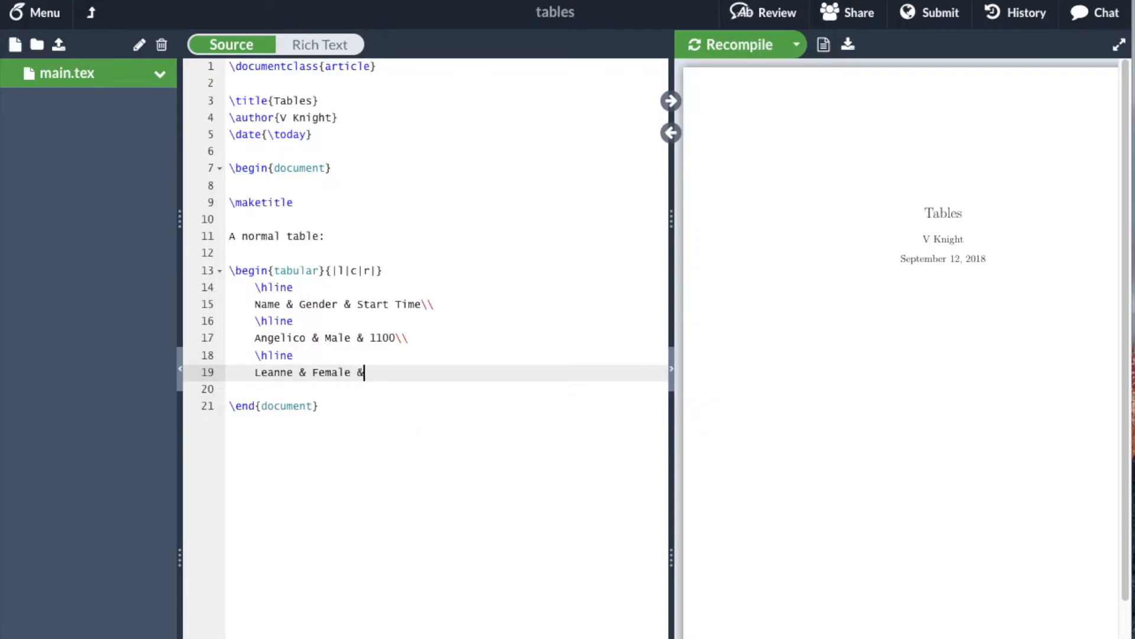
text(0830 \)
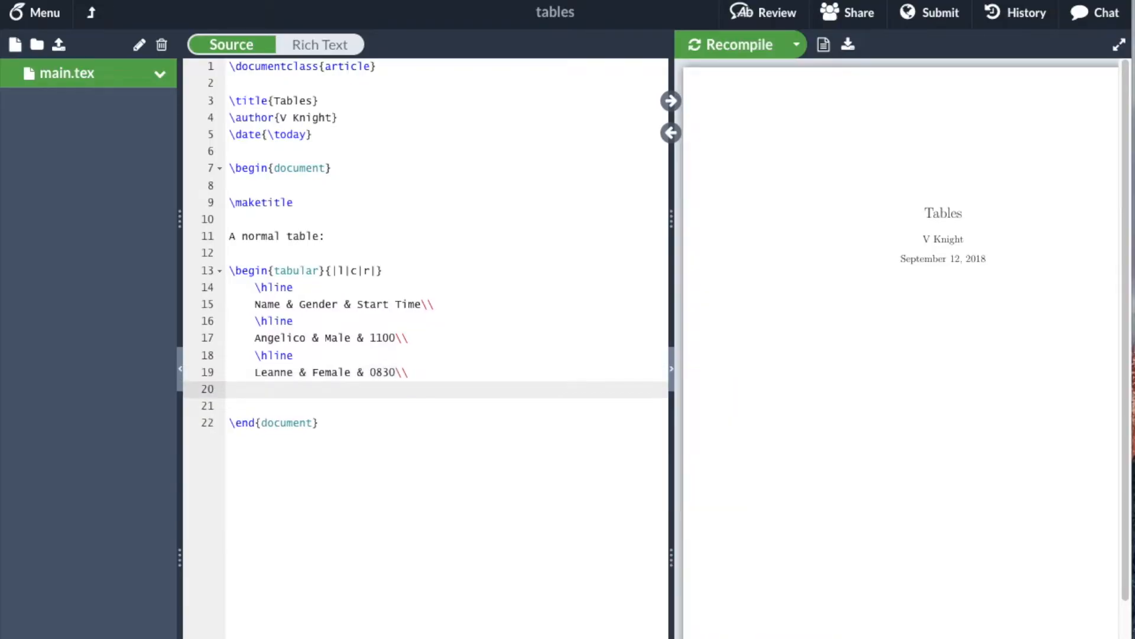
Step: Add the ruled Lisa row (Female, 0730), a closing \hline, and \end{tabular}
text(\hline)
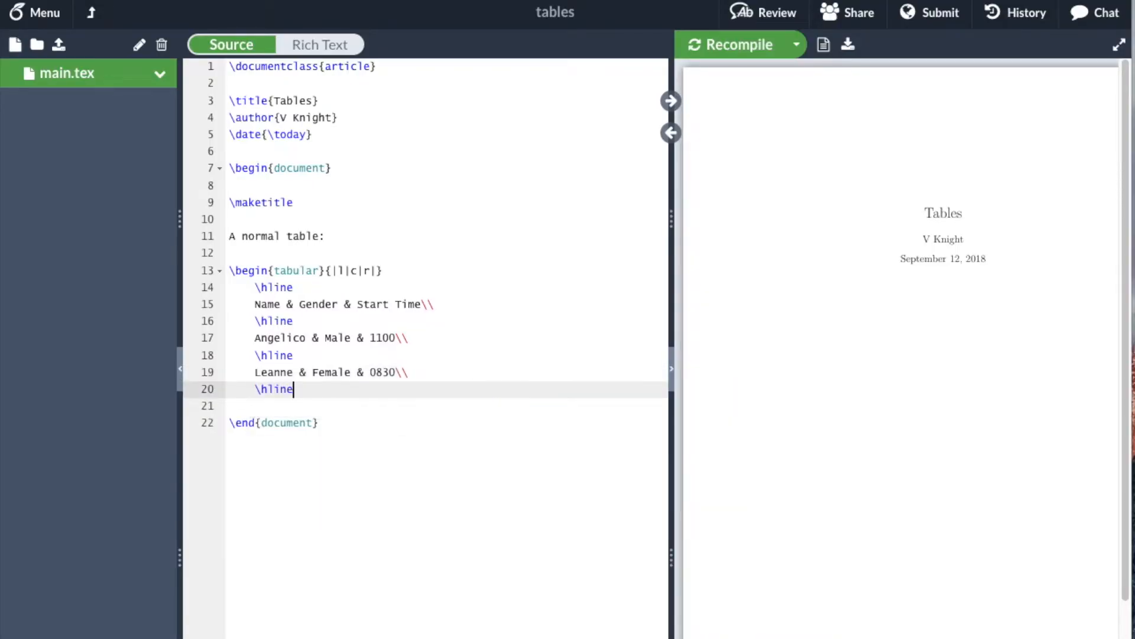
text(Lisa)
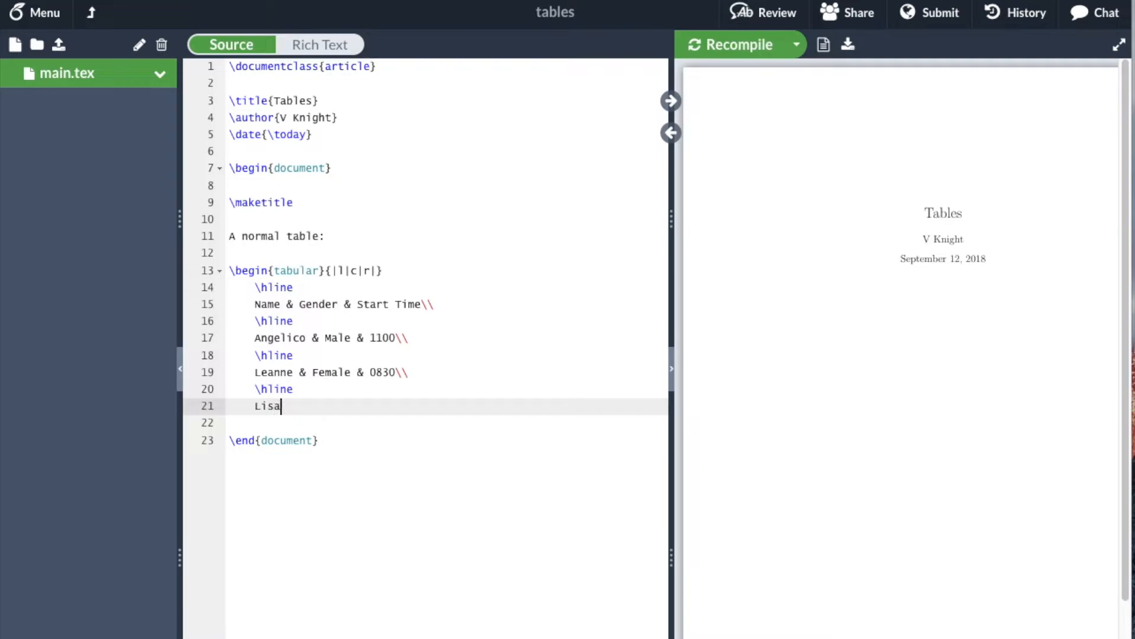
text(&)
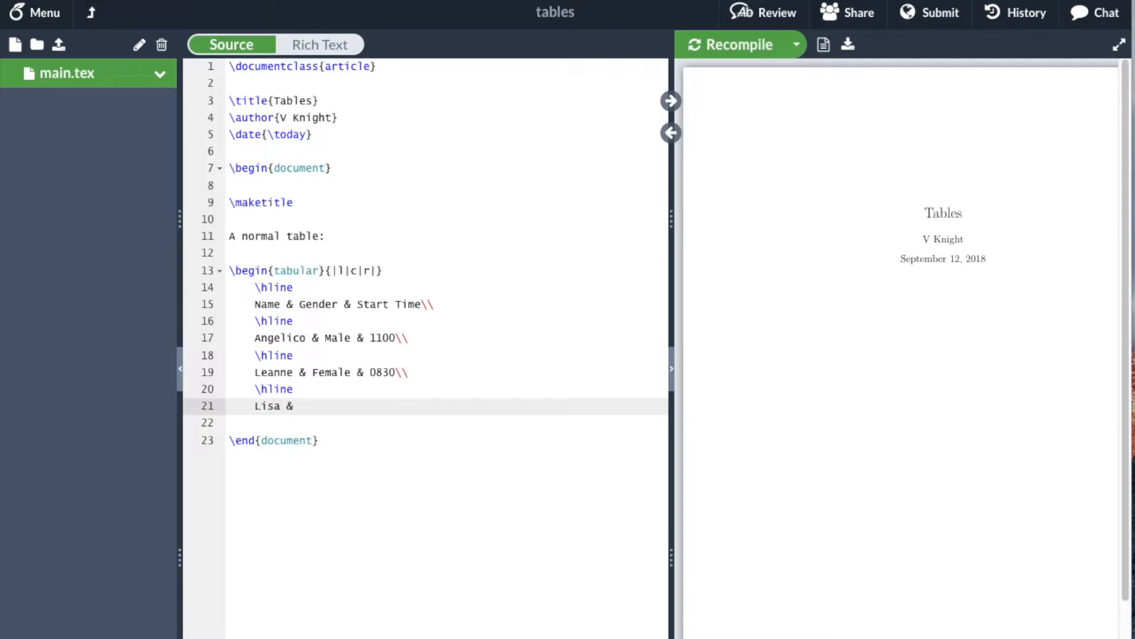
text(Femal)
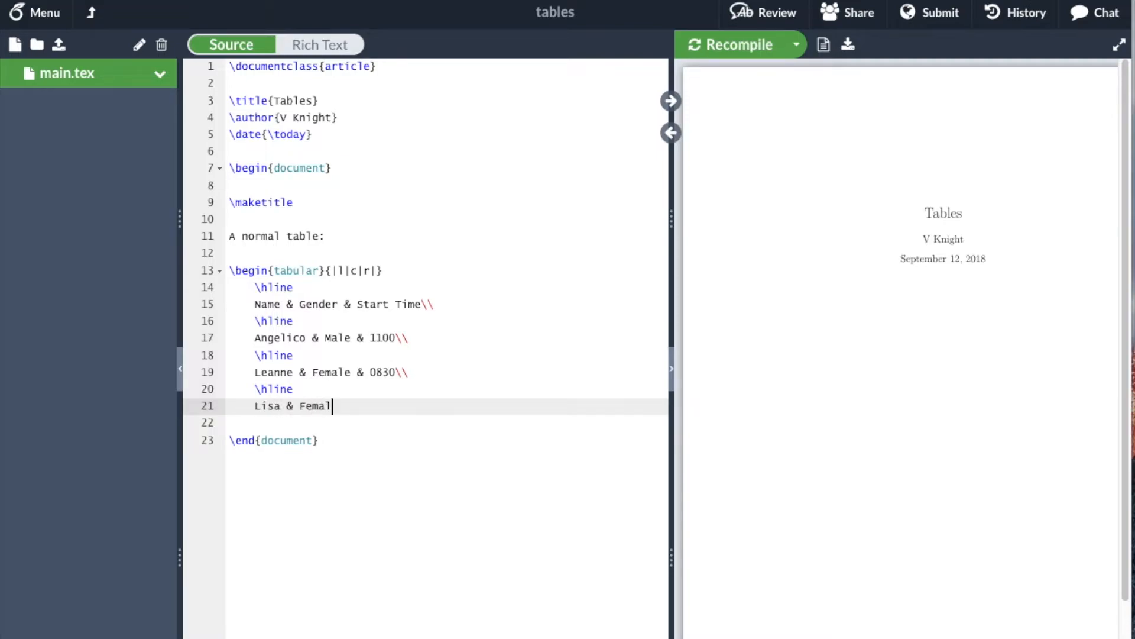
text(e &)
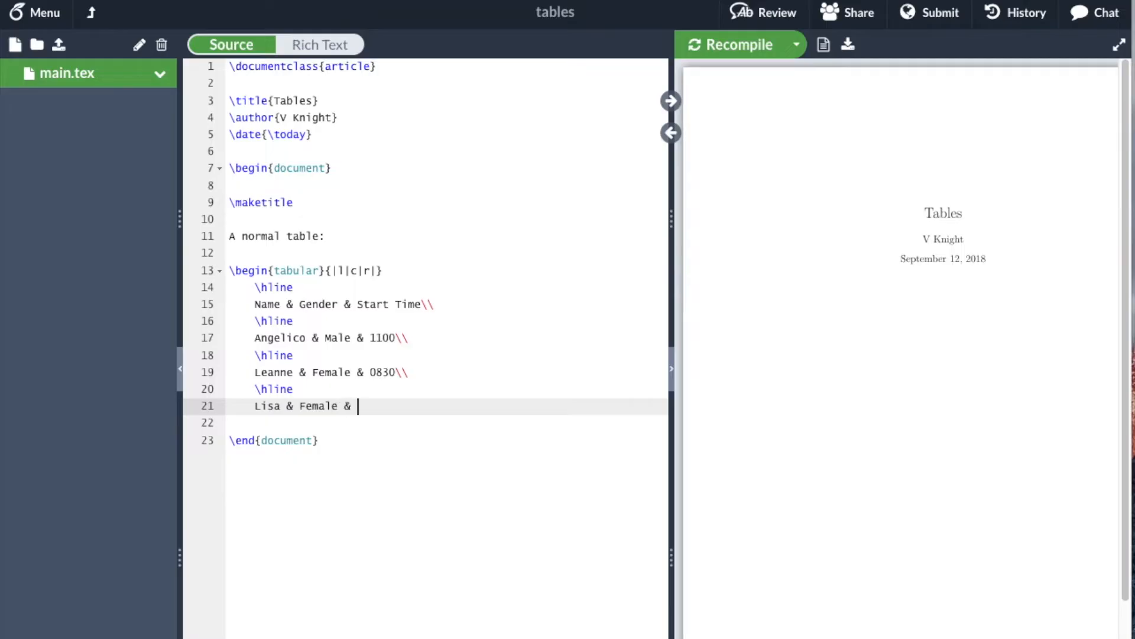
text(0730\\)
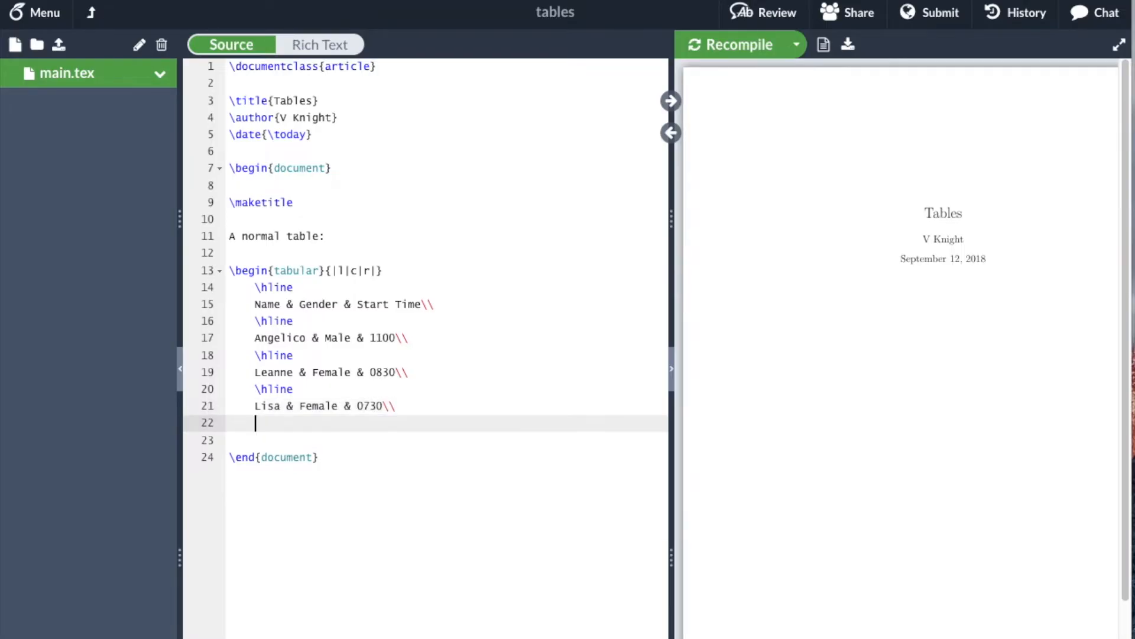
text(\hline)
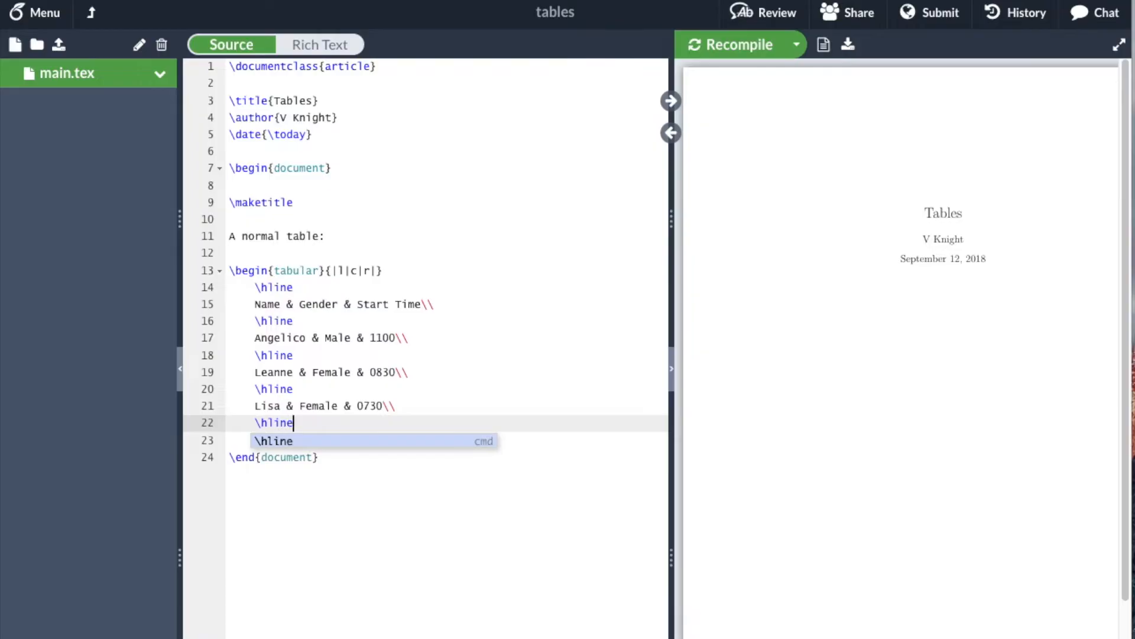
text(\end{tabular)
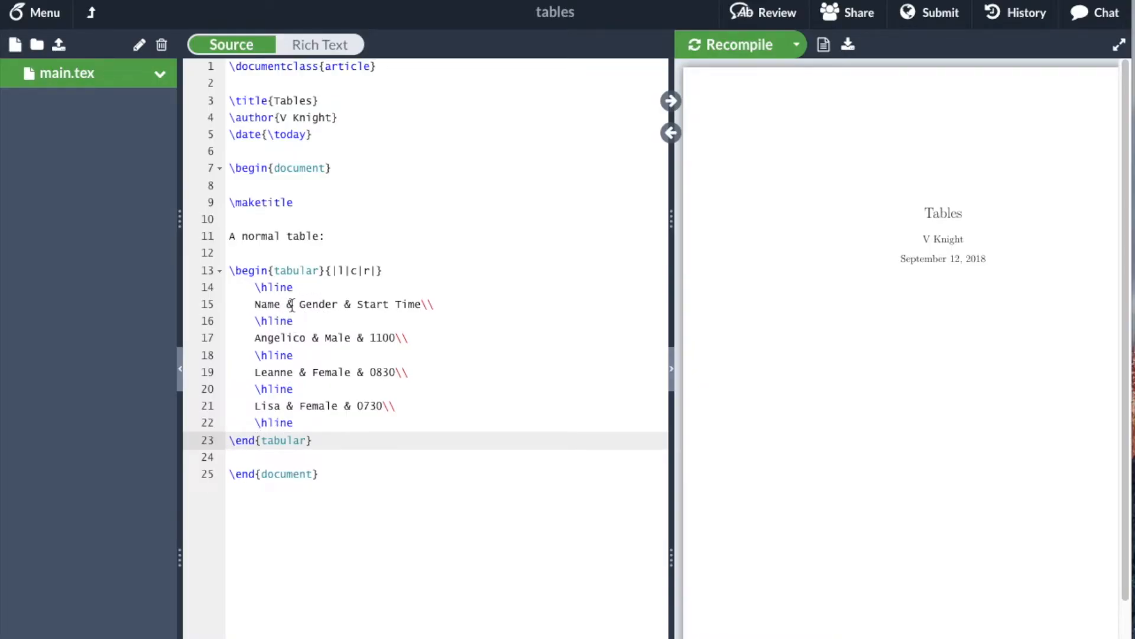
mouse_move(731, 45)
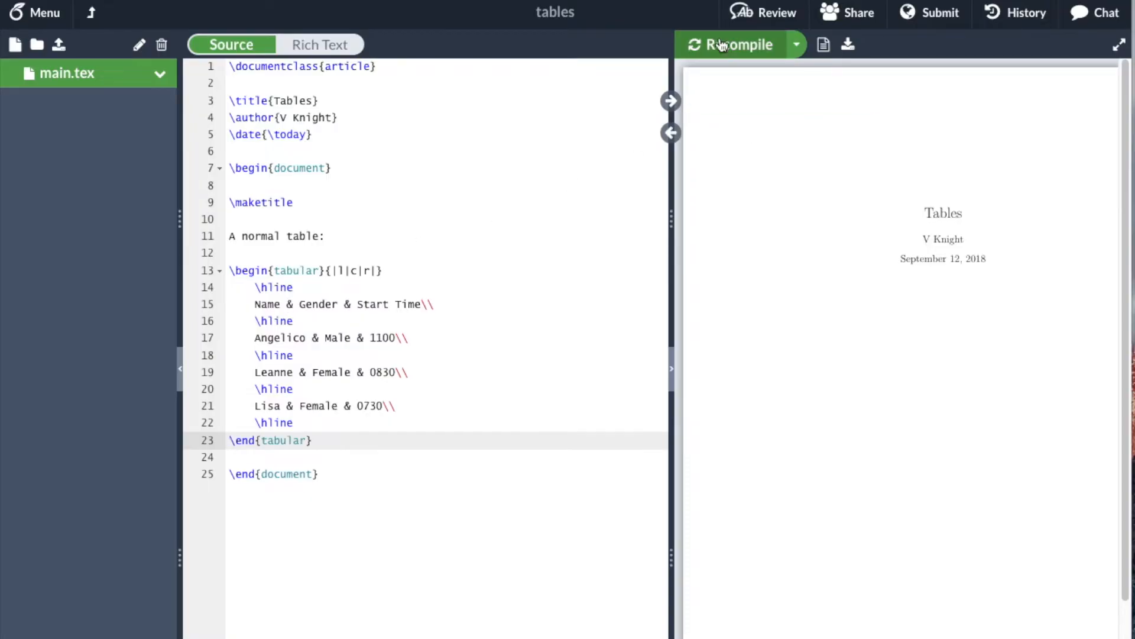
Step: Recompile to preview the bordered table, align the source ampersands, and recompile again
click(735, 44)
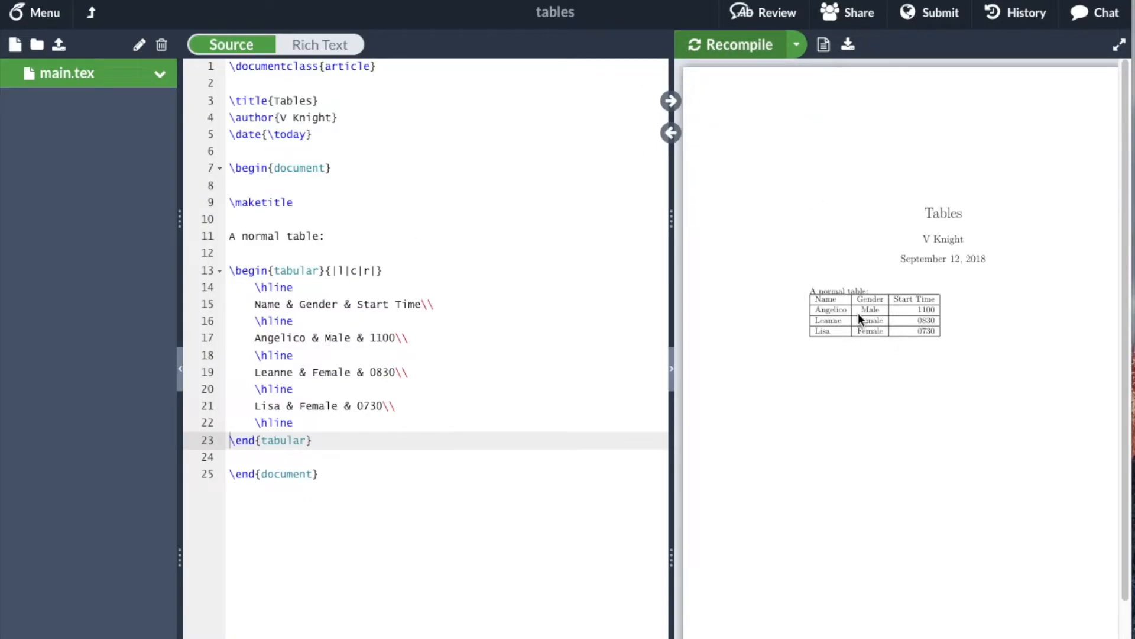
click(287, 303)
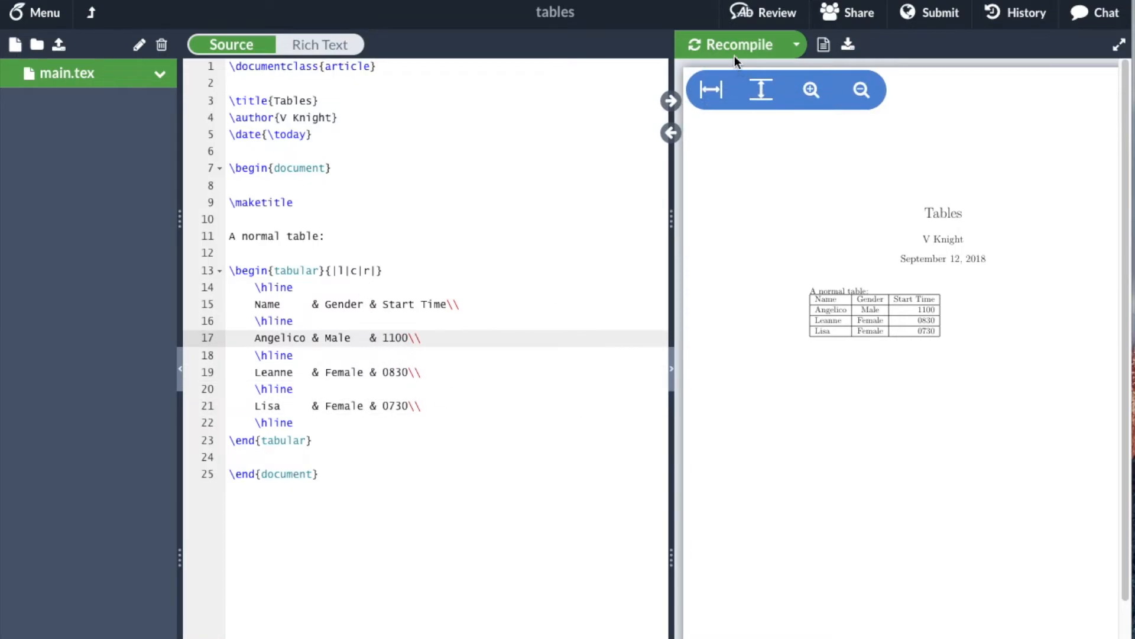
click(739, 45)
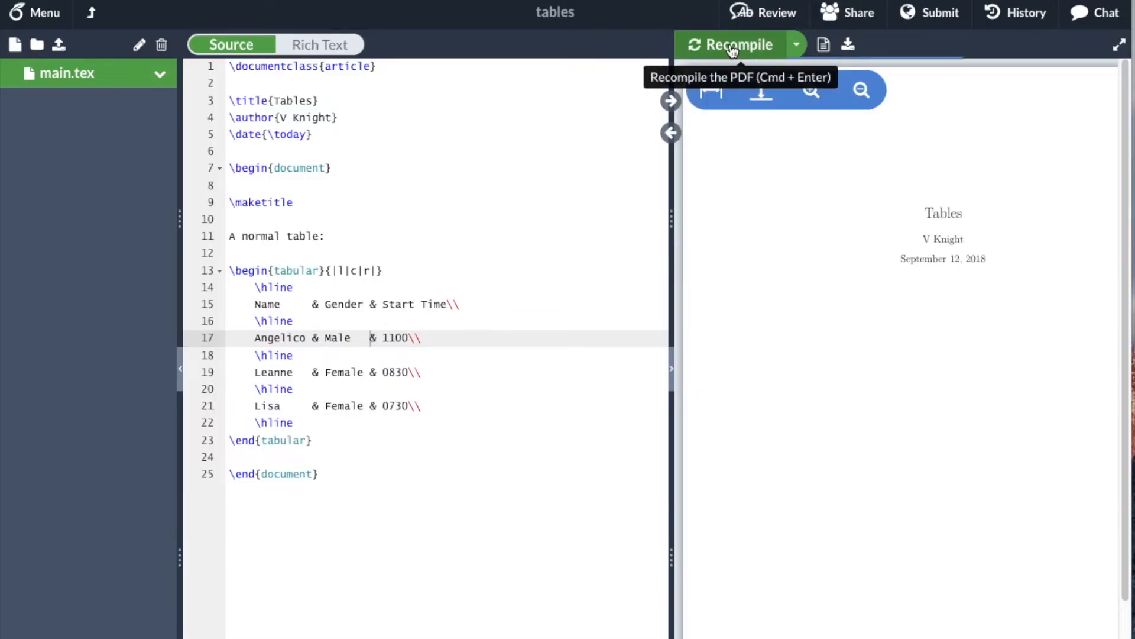
click(738, 44)
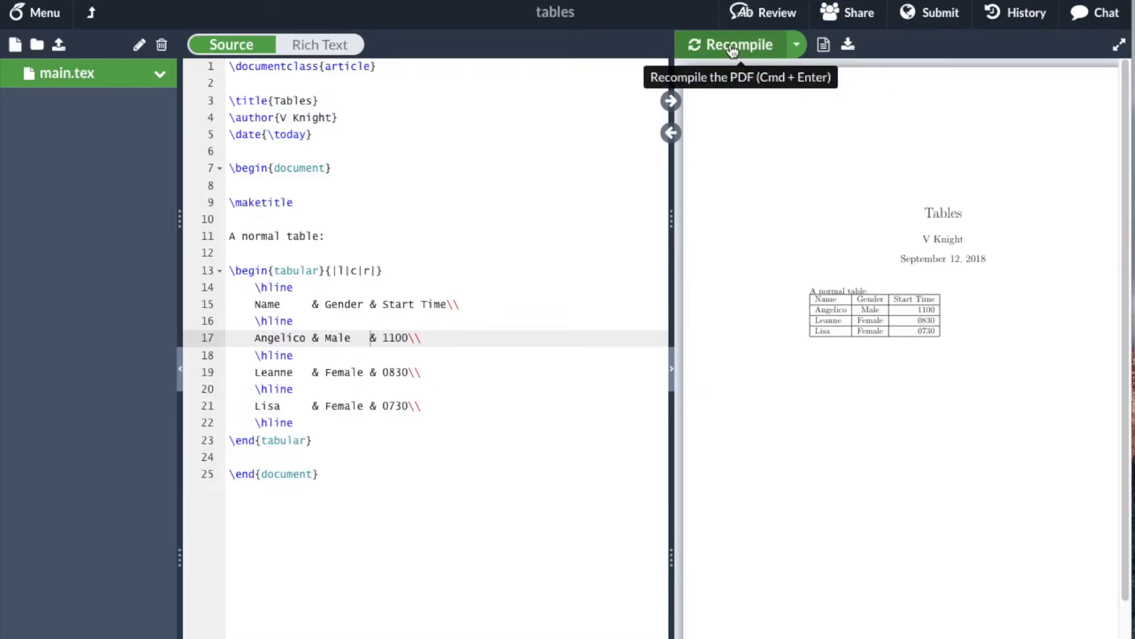
mouse_move(750, 55)
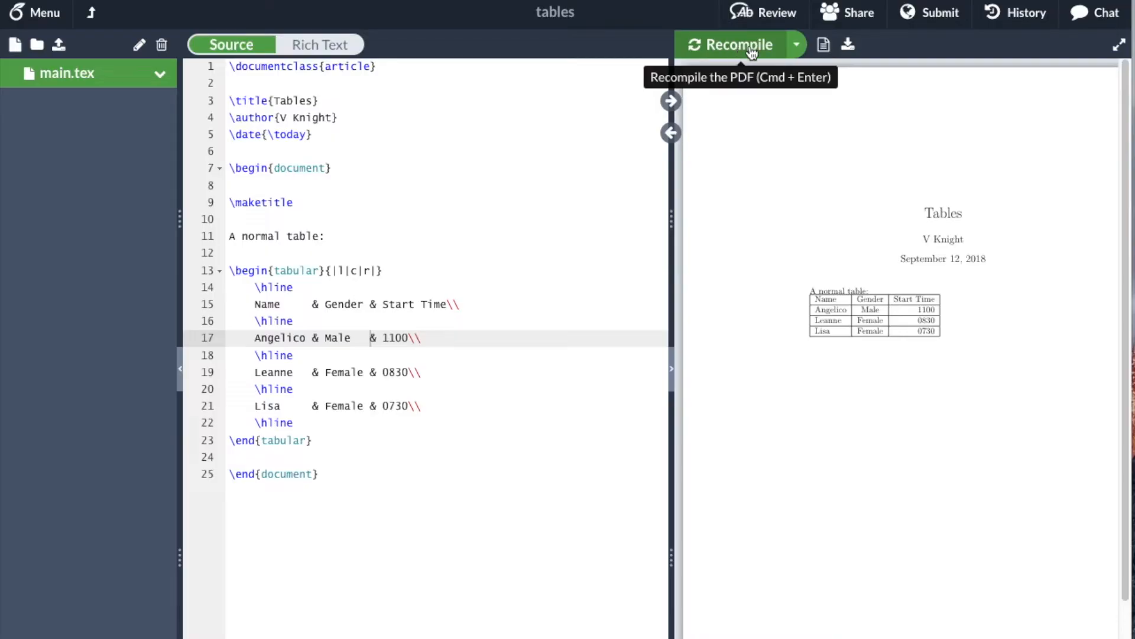
mouse_move(332, 448)
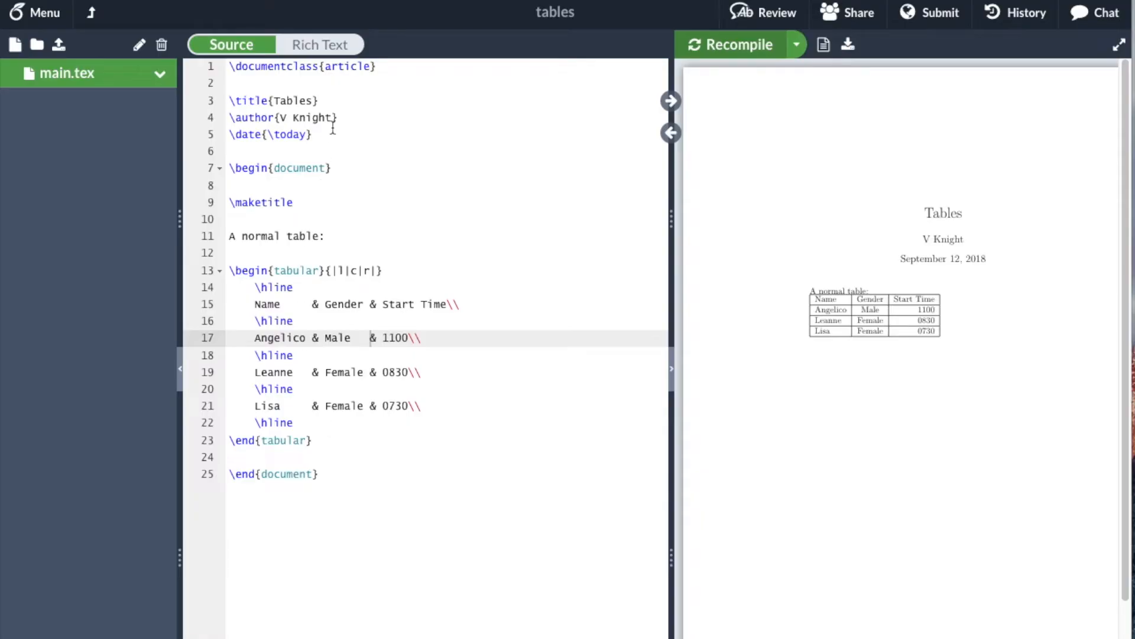
Step: Add \usepackage{booktabs} on a new line below \documentclass
click(252, 83)
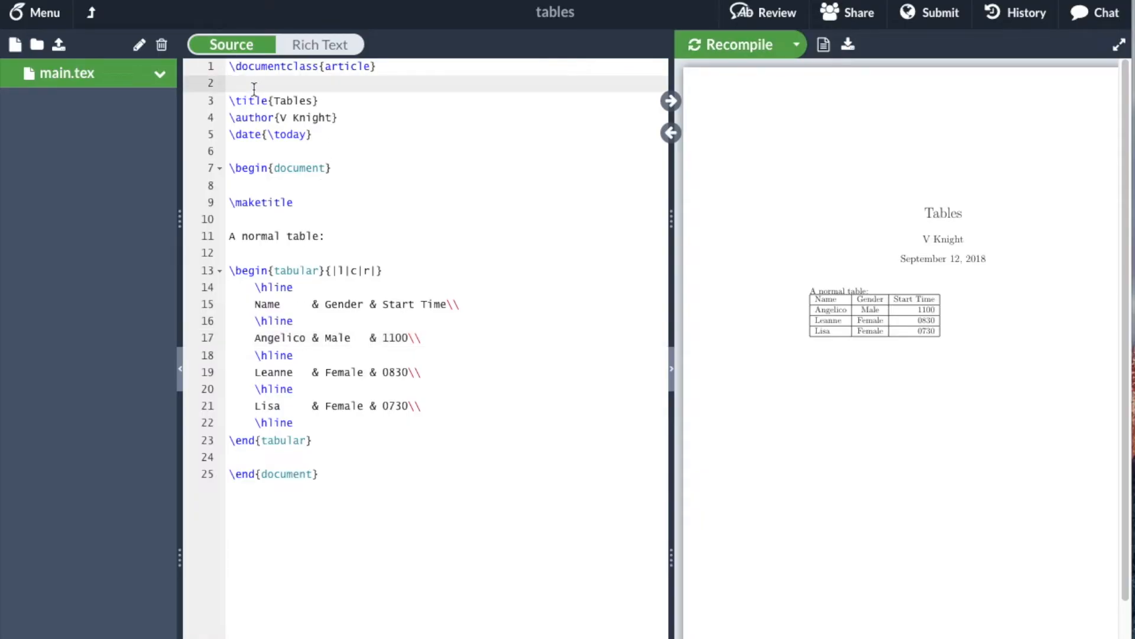
key(enter)
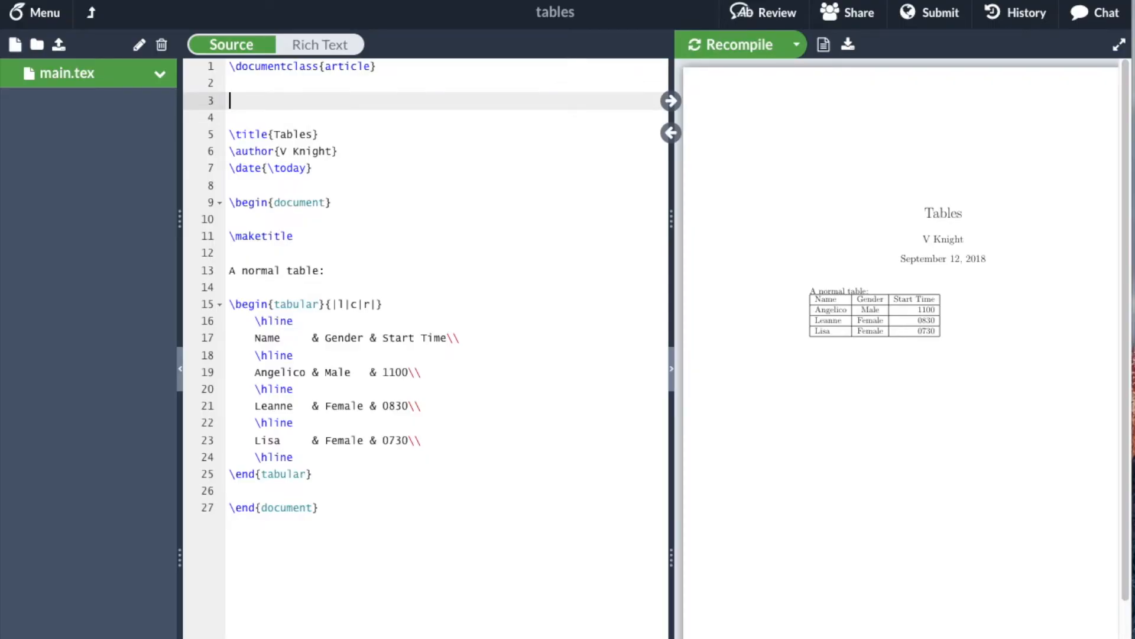
text(\usepac)
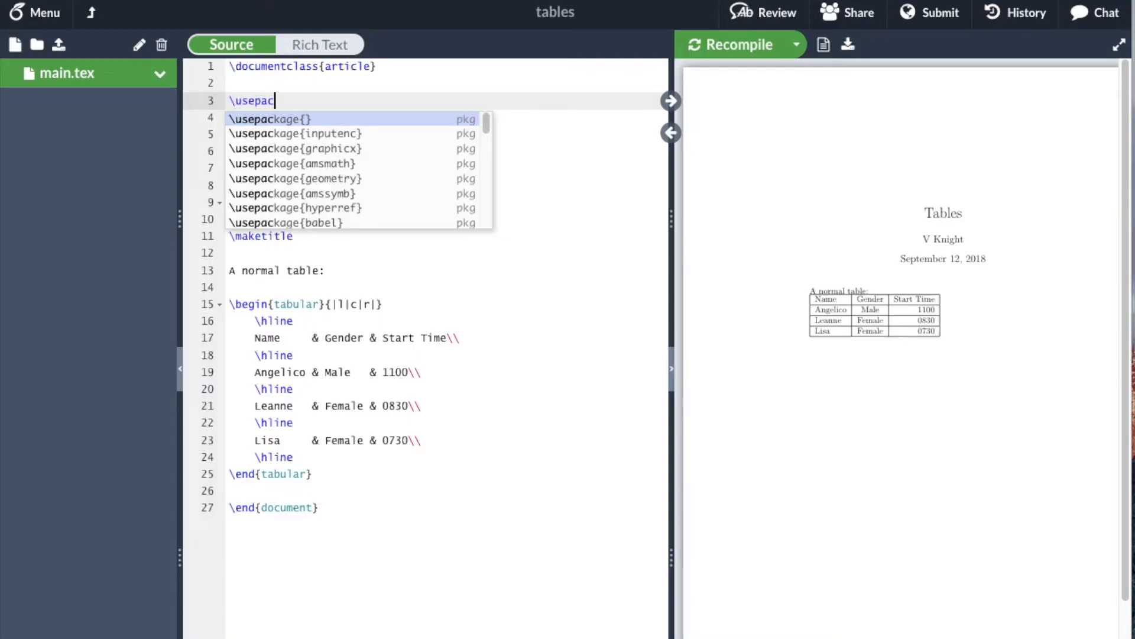
text(booktabs})
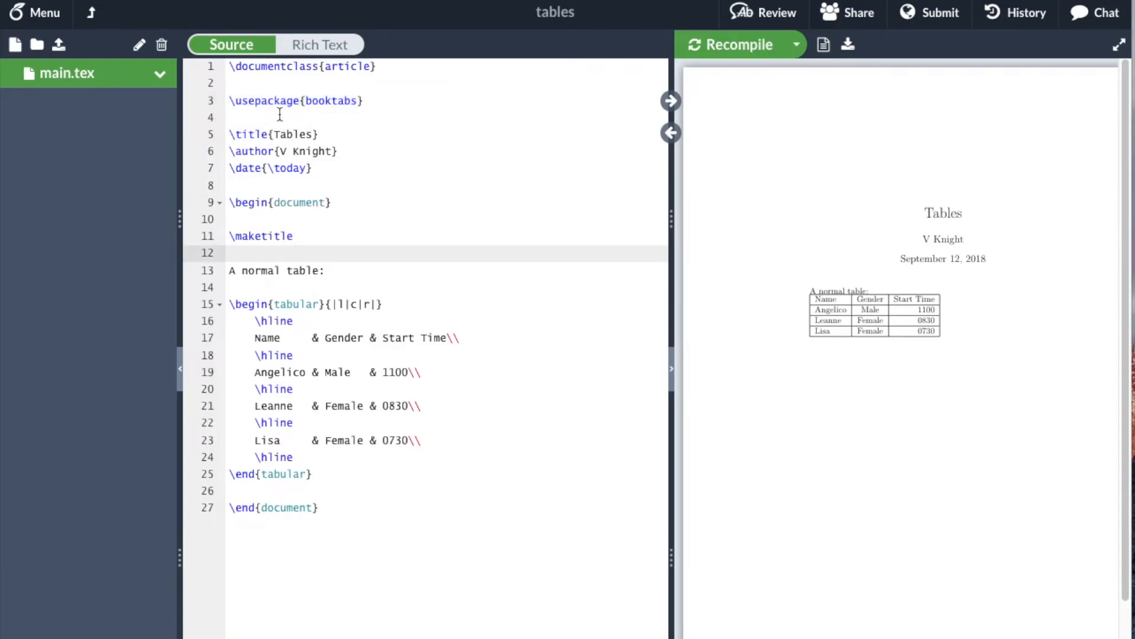
click(312, 474)
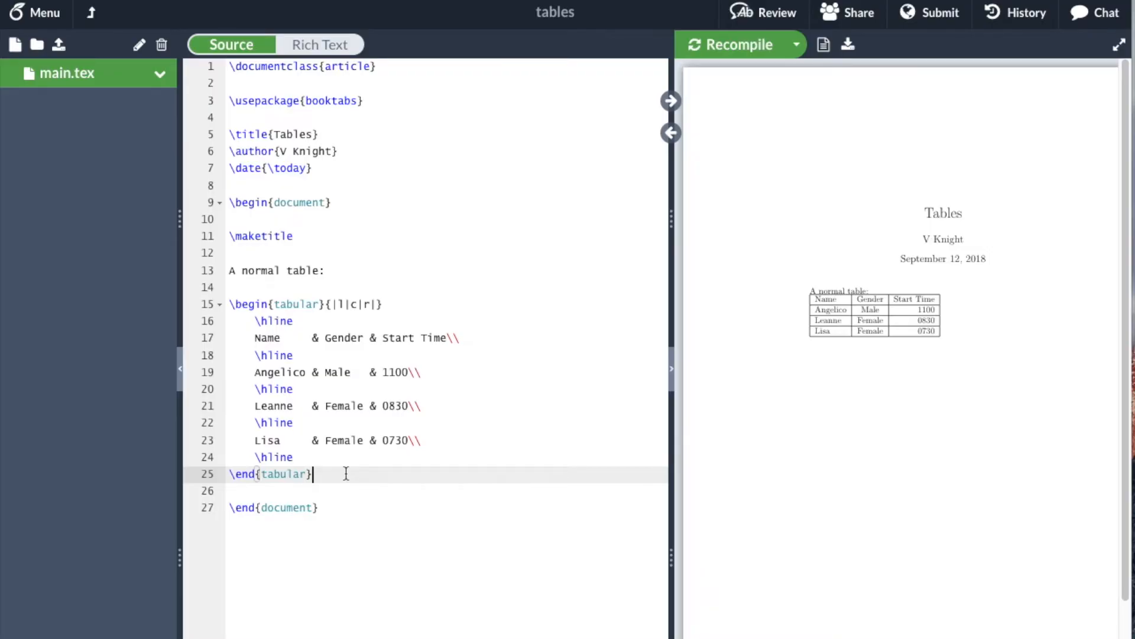
Step: Add a second tabular below the first with \toprule and \midrule and no outer vertical borders
key(Enter)
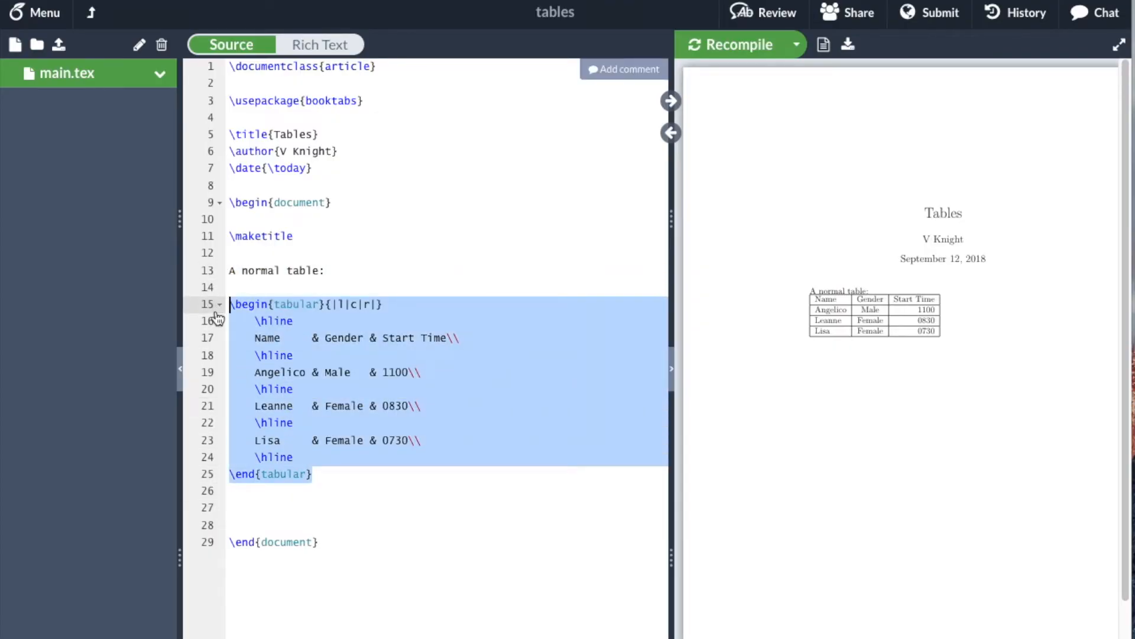
click(284, 508)
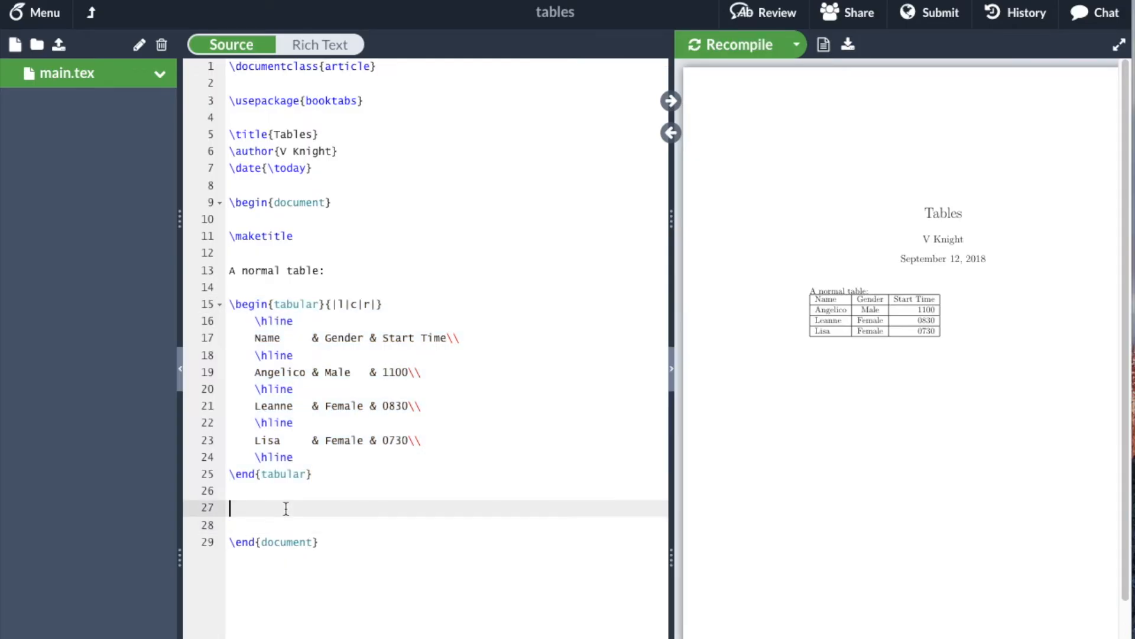
text(\begin{tabular}{|l|c|r|})
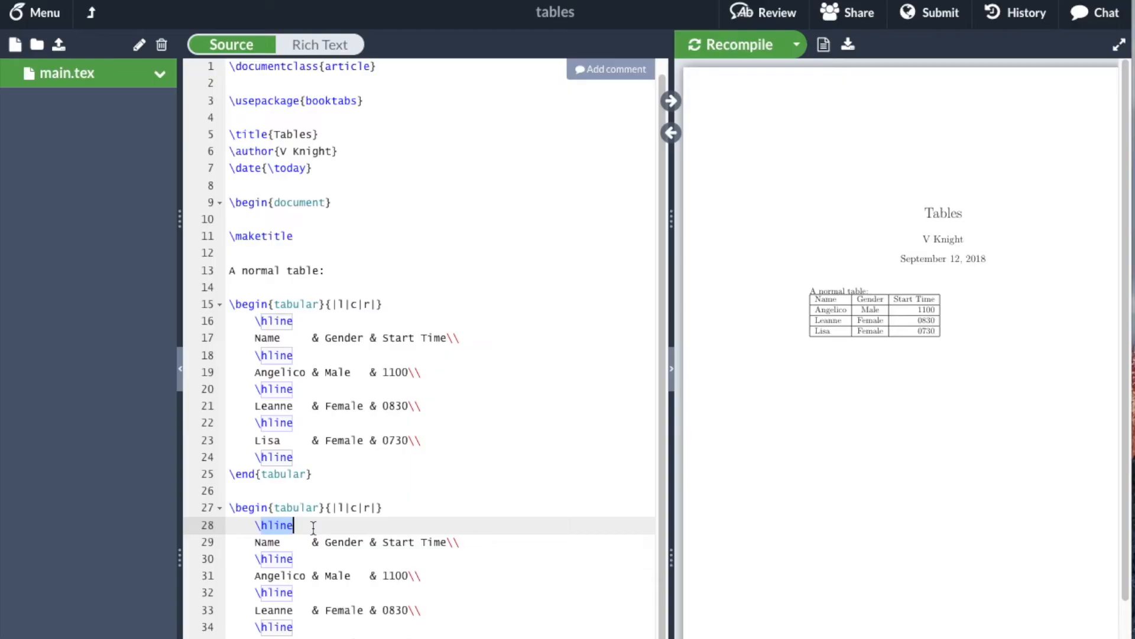
text(\topru)
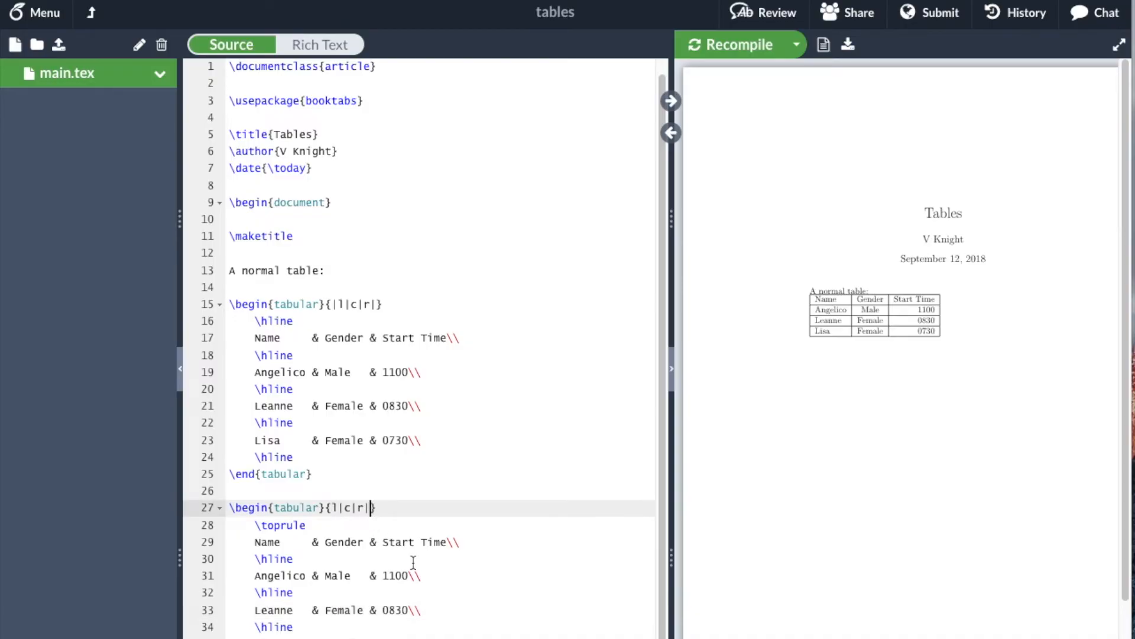
key(Backspace)
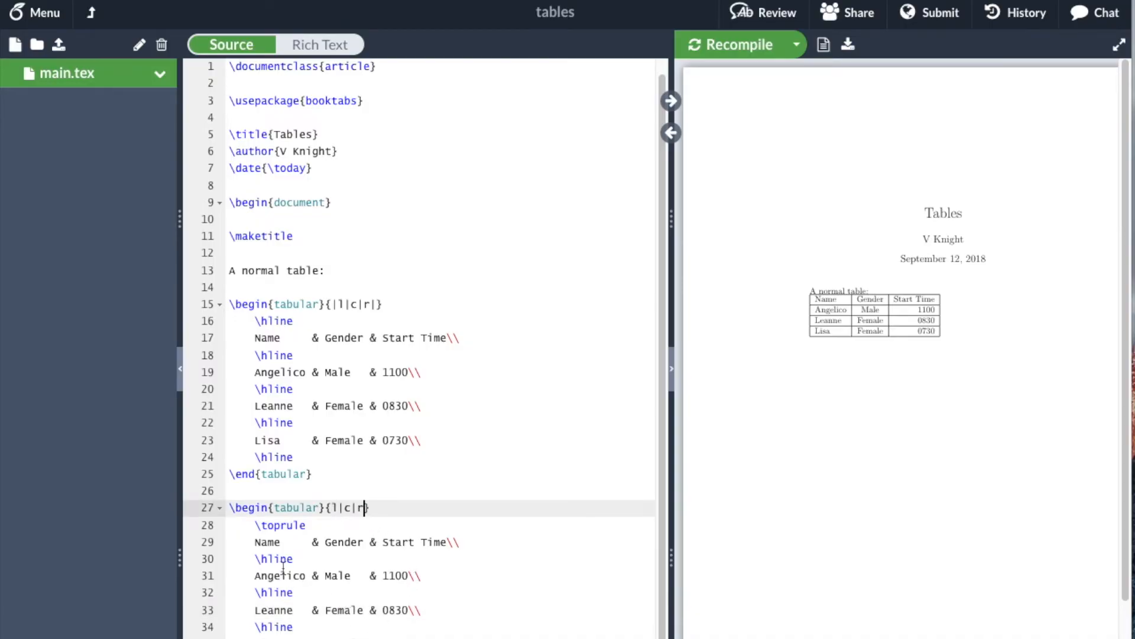
click(297, 558)
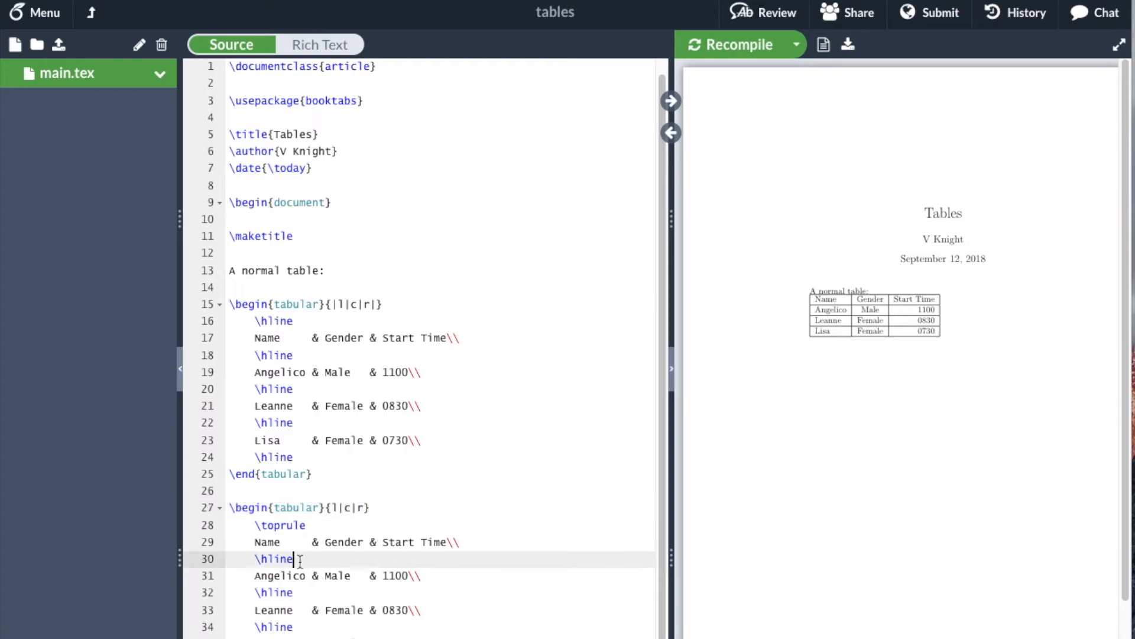
text(\mid)
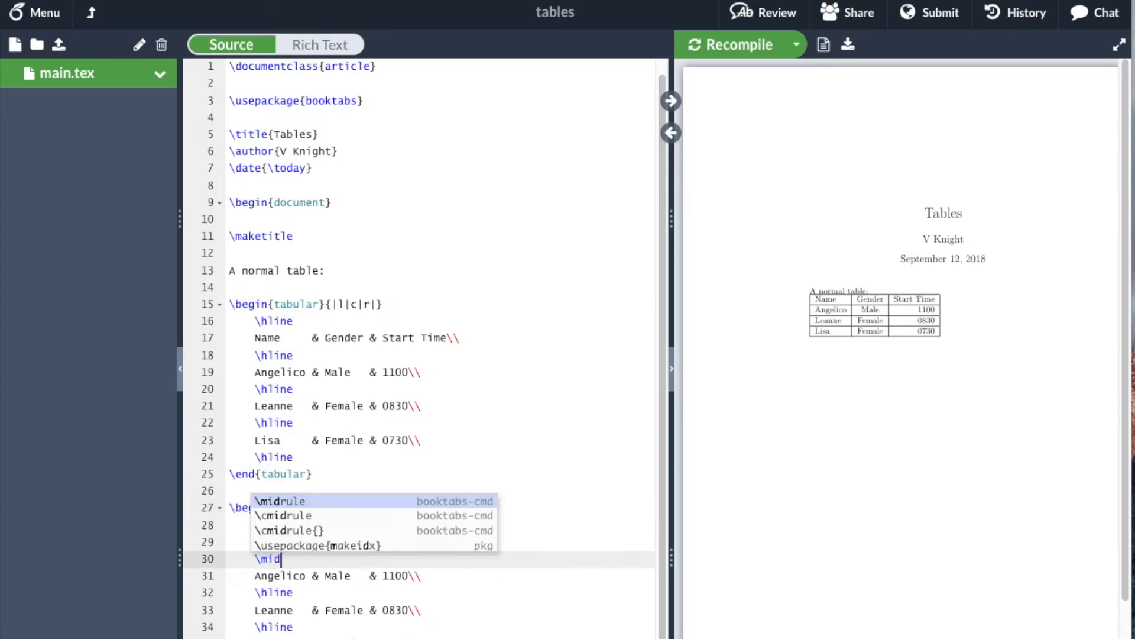
click(286, 500)
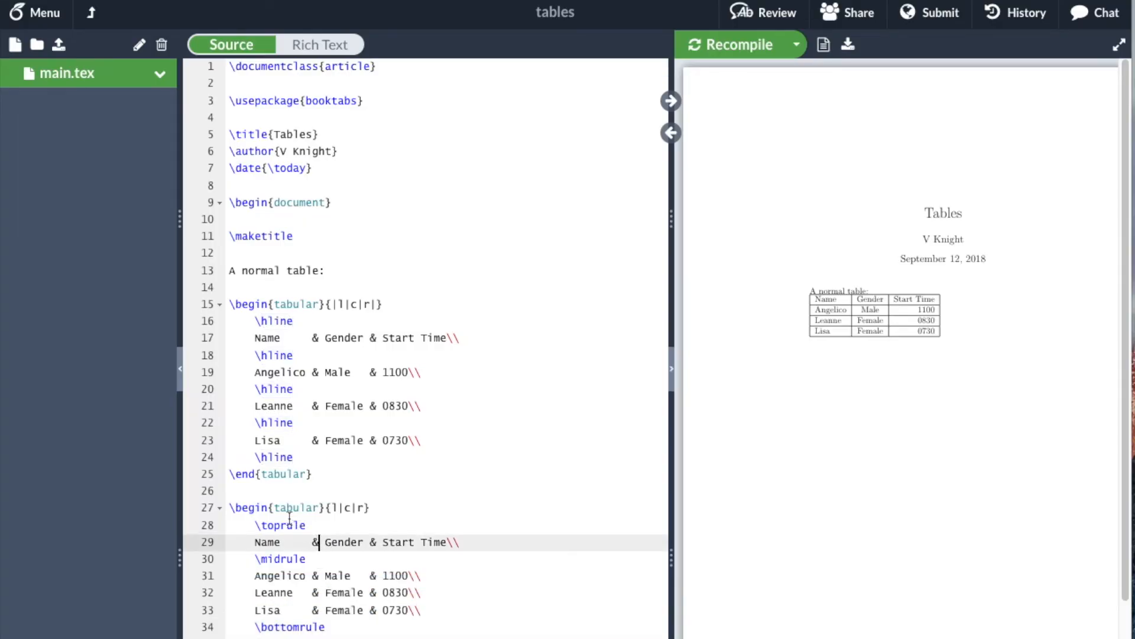
mouse_move(293, 20)
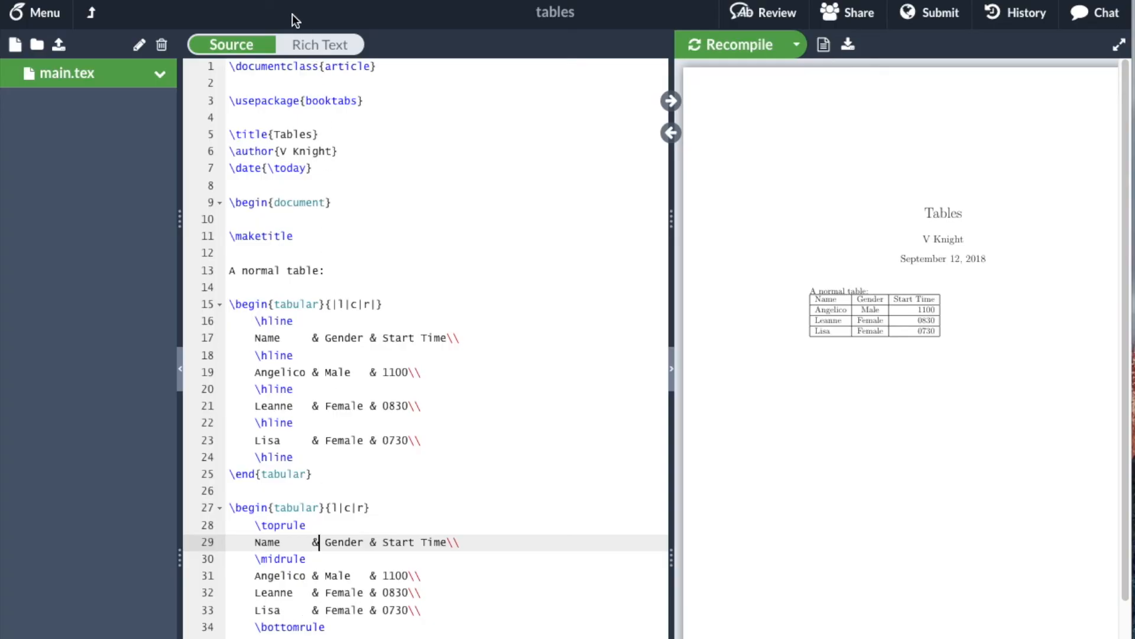
mouse_move(728, 177)
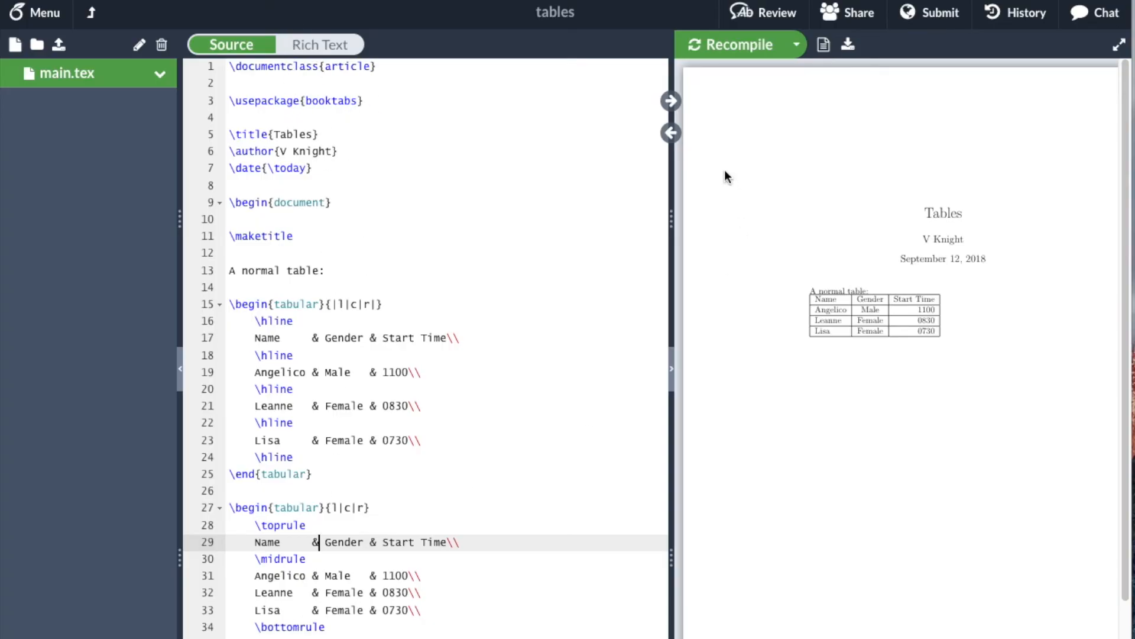
Step: Recompile so the preview shows the rule-styled table beneath the bordered one
click(732, 44)
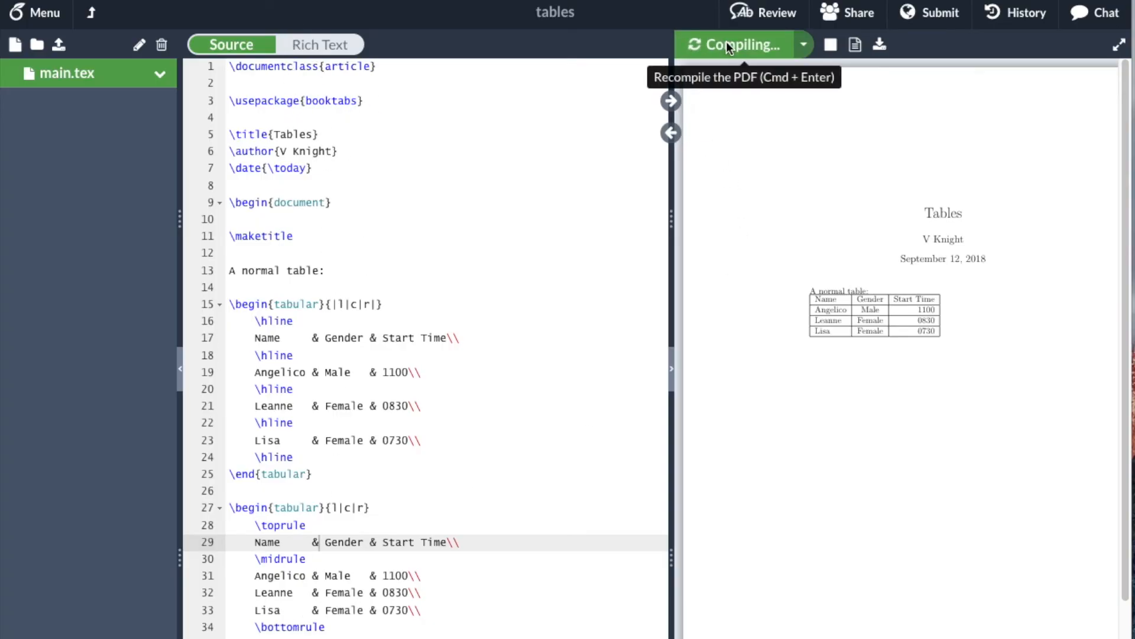
click(735, 44)
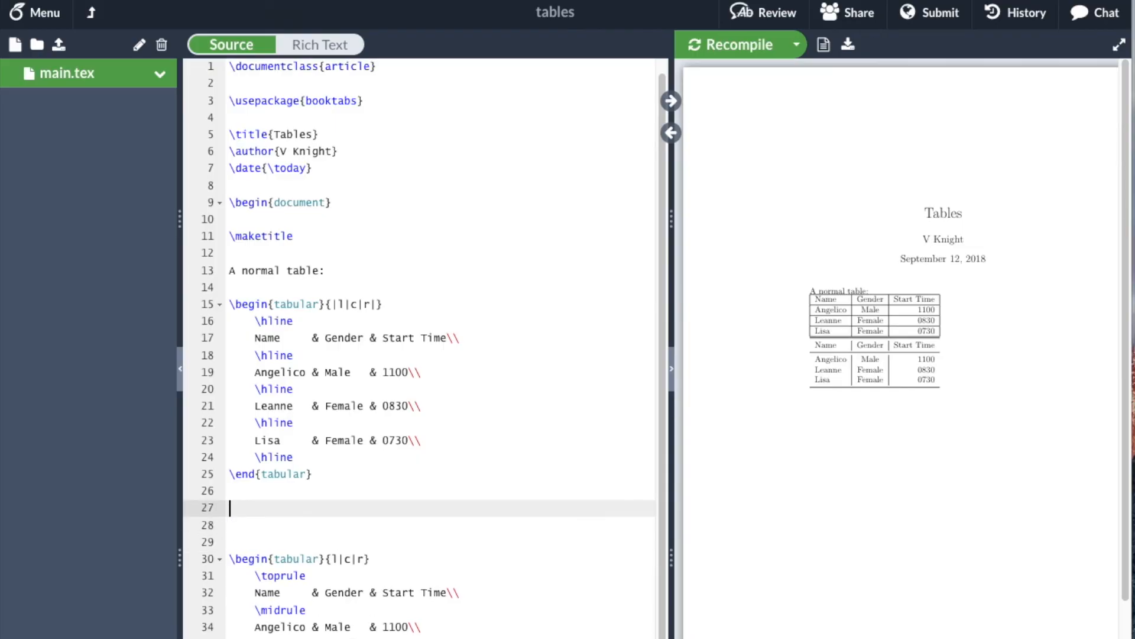
Step: Type 'Here is a table with the booktabs package:' above the second table and recompile
text(He)
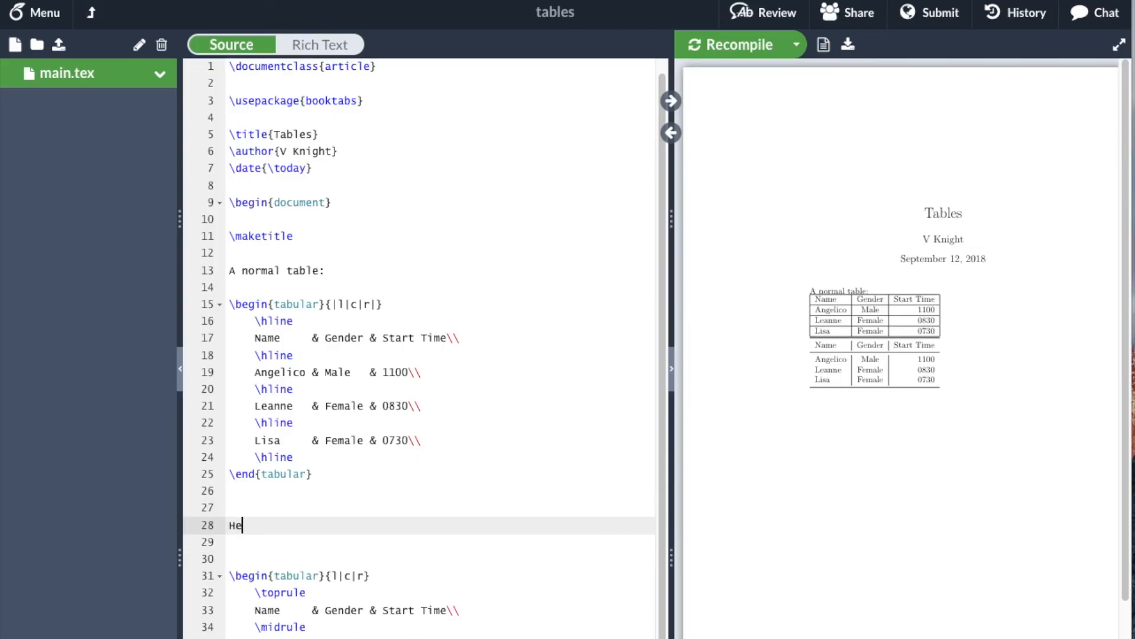
text(re is a table wi)
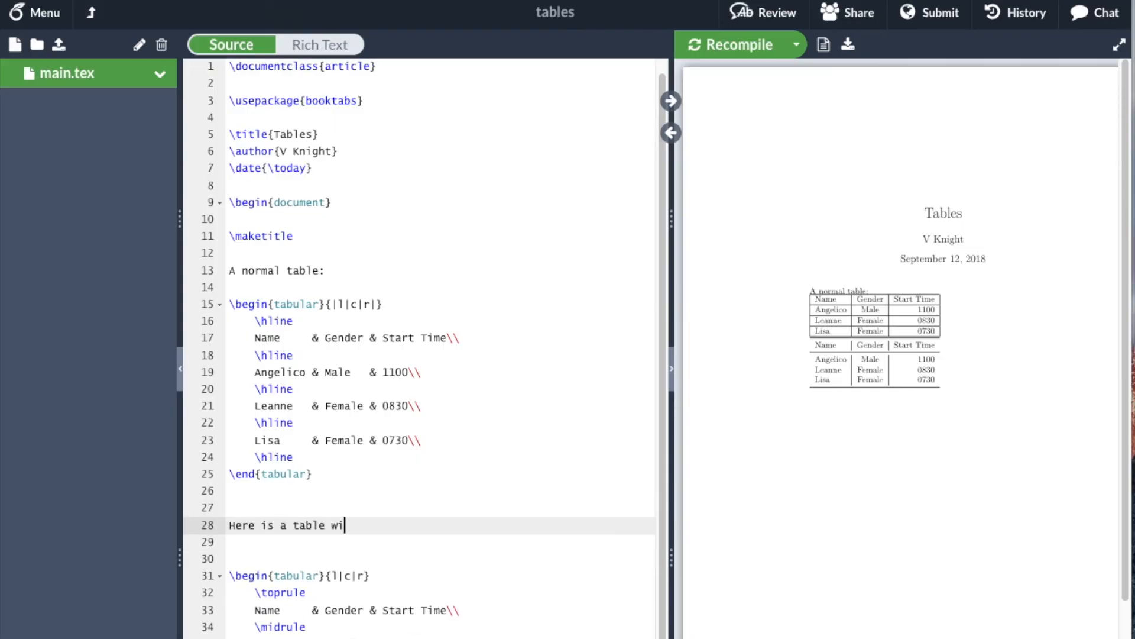
text(th the bookta)
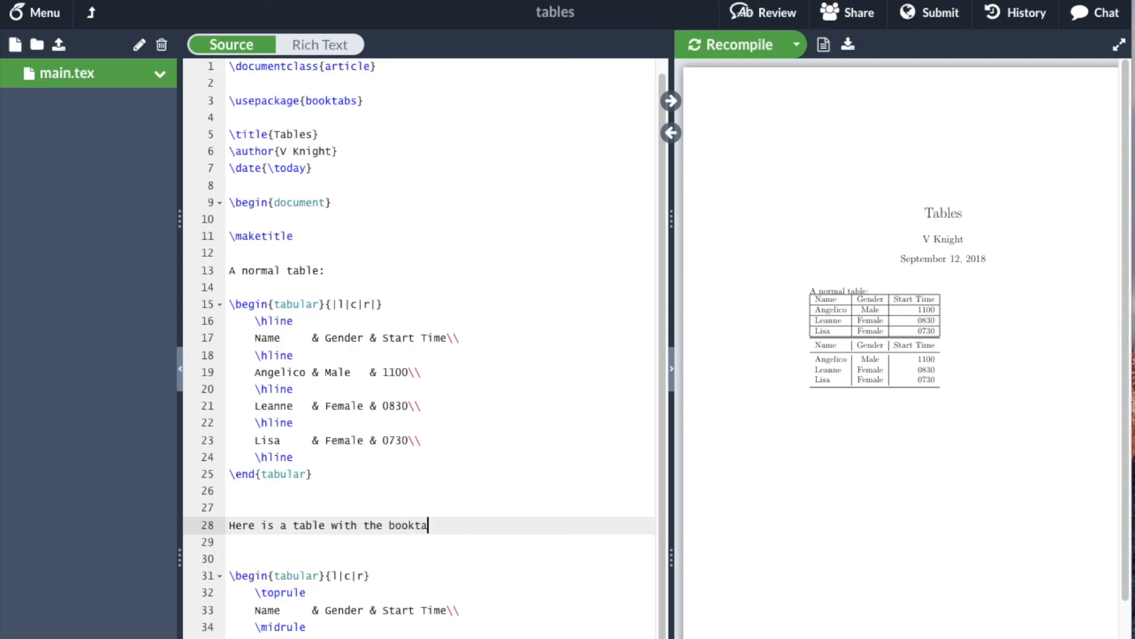
text(bs package:)
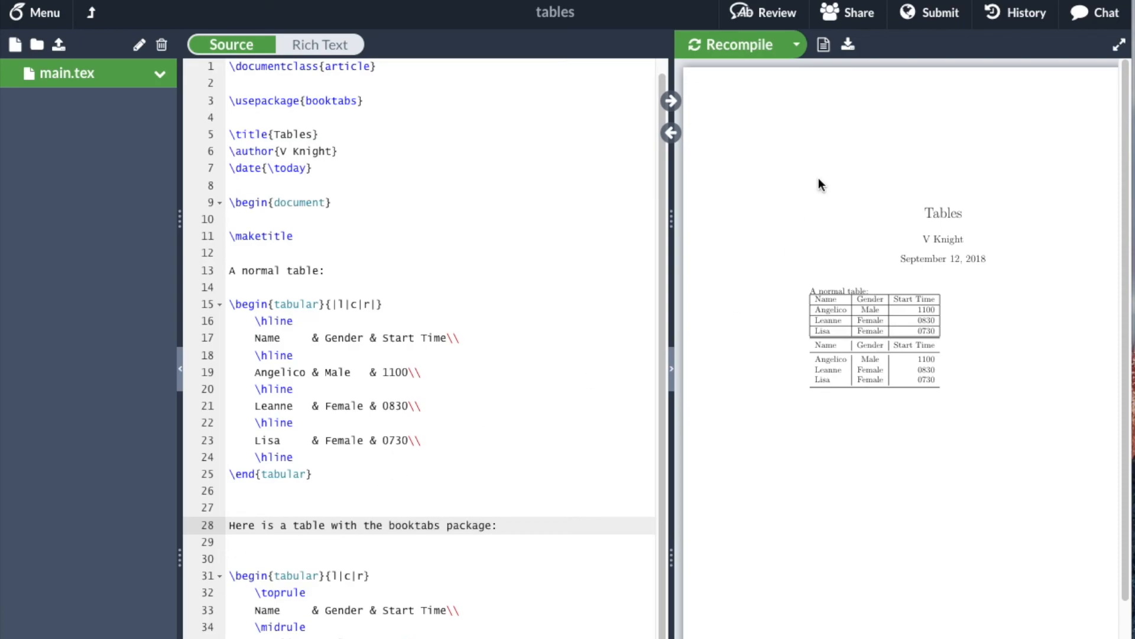
click(733, 44)
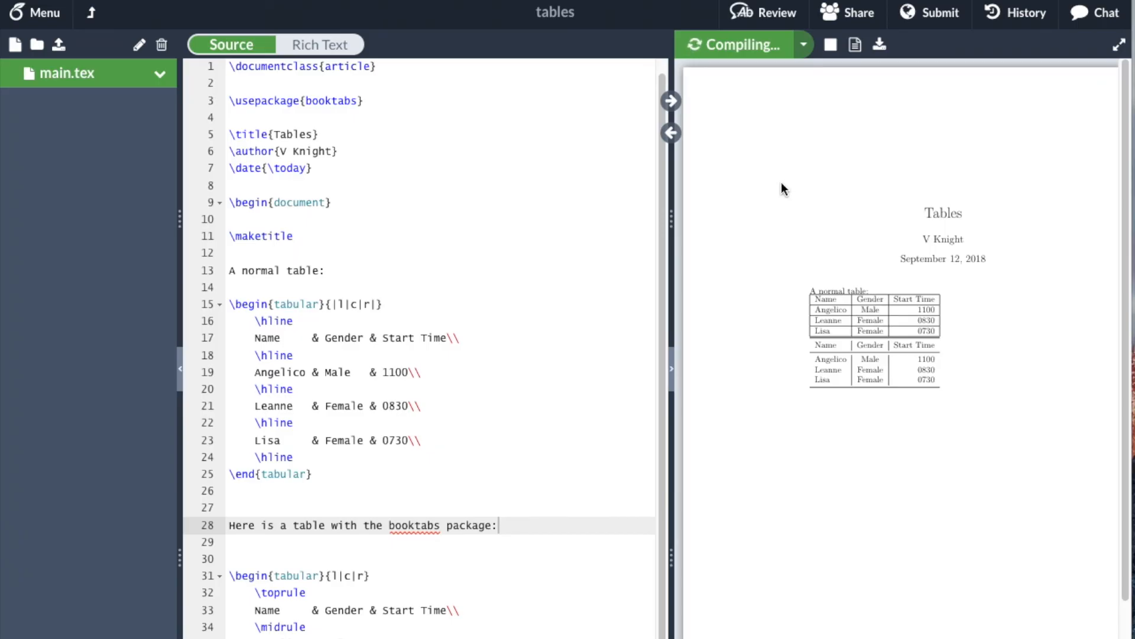
click(733, 44)
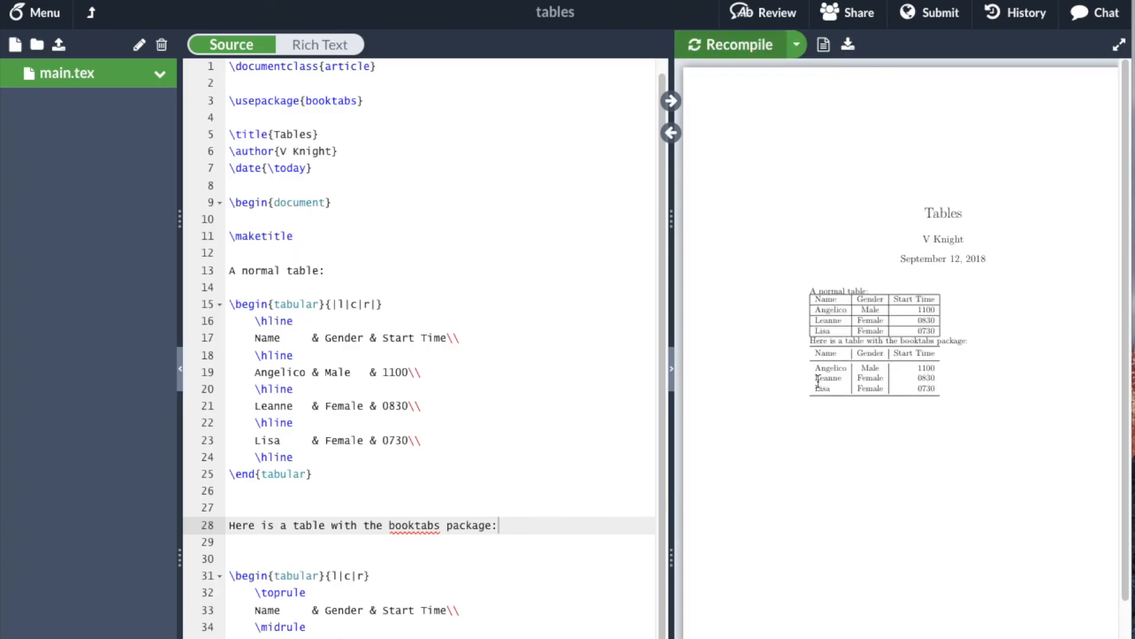
mouse_move(932, 412)
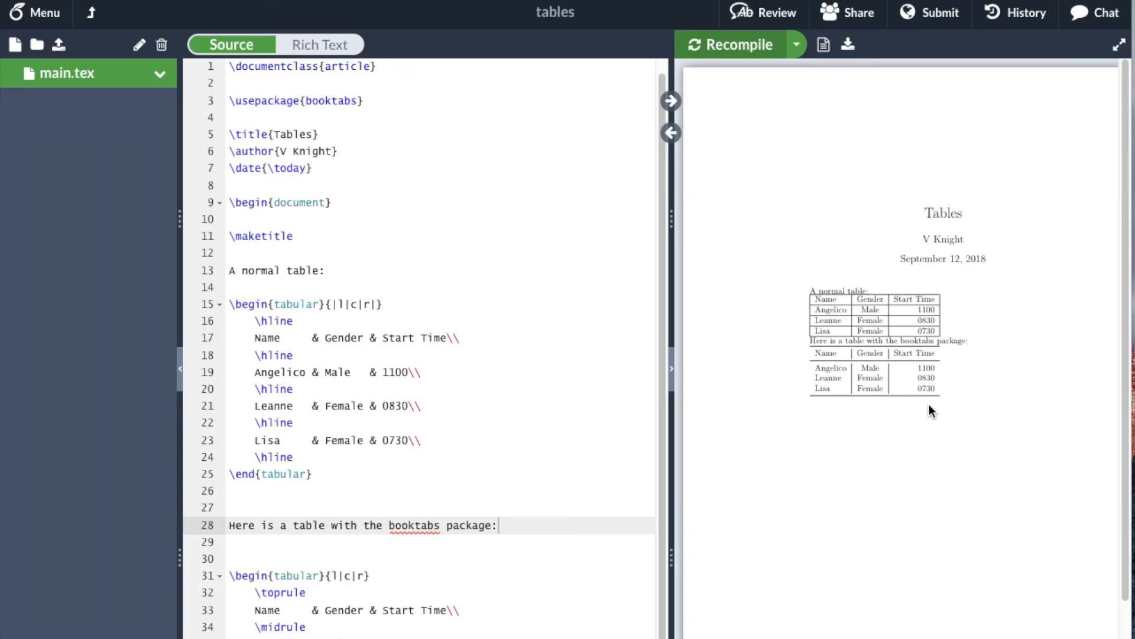
mouse_move(544, 497)
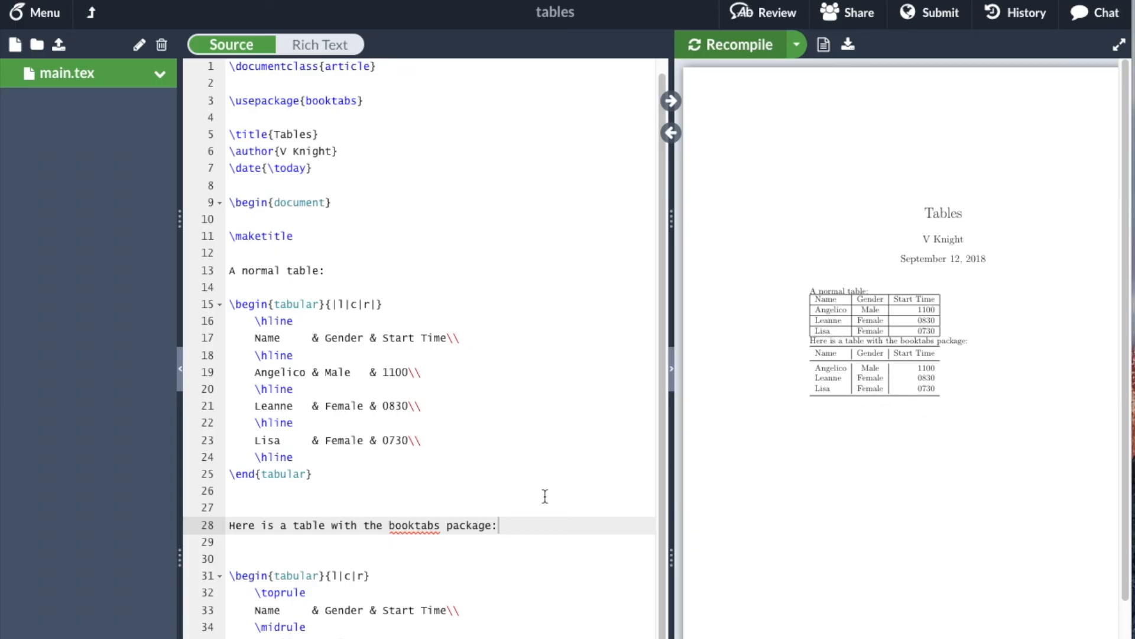
mouse_move(364, 552)
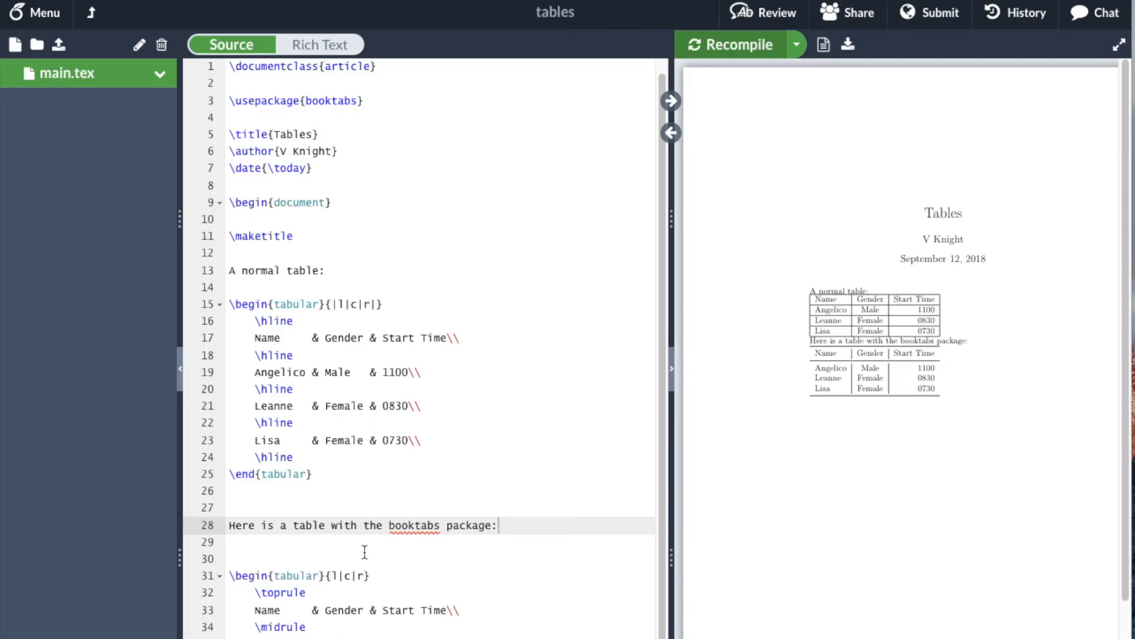